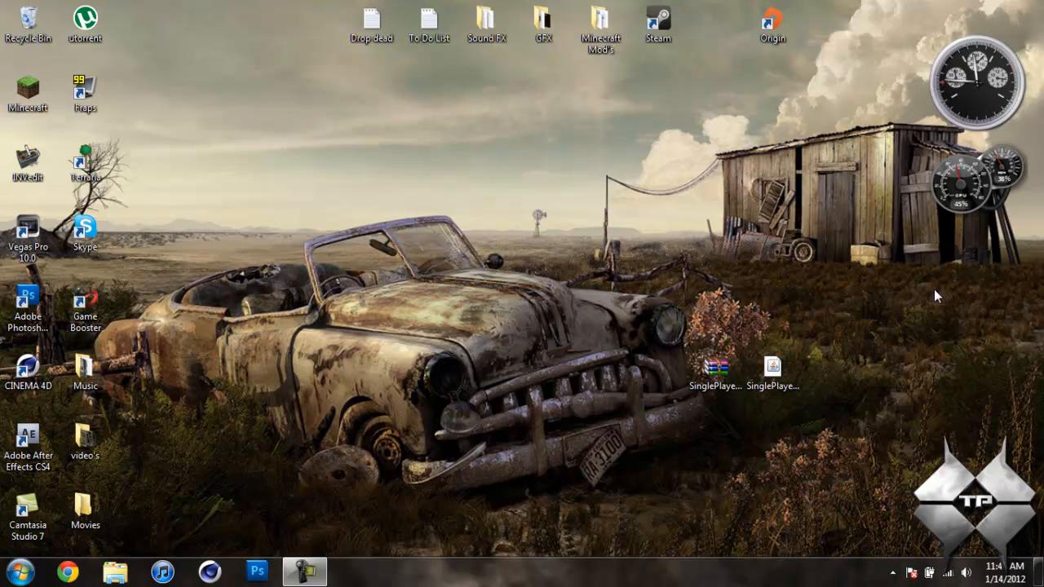
mouse_move(111, 117)
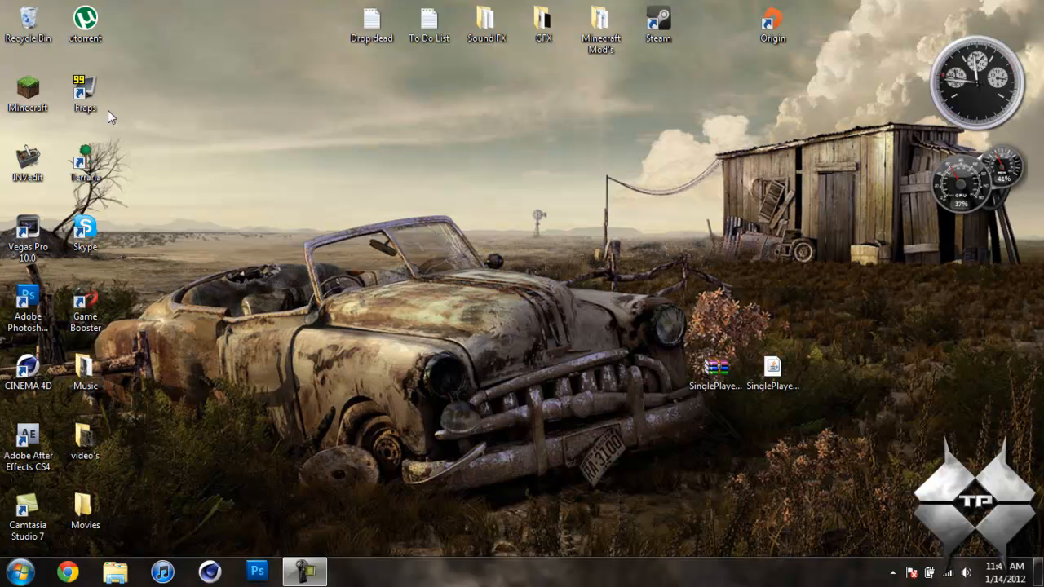
Launch Minecraft, log in and play the selected single-player world.
double_click(28, 90)
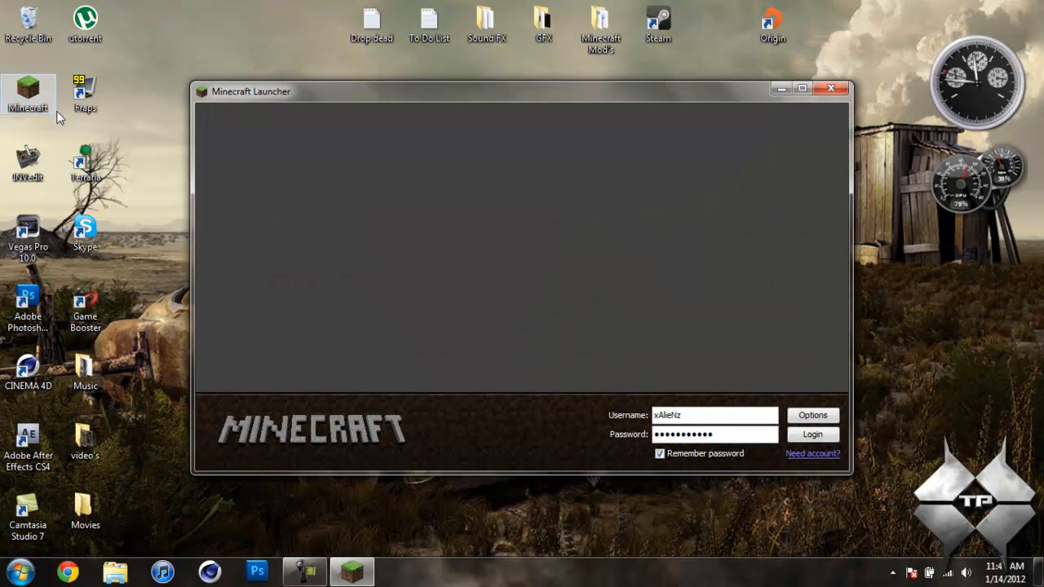
click(812, 434)
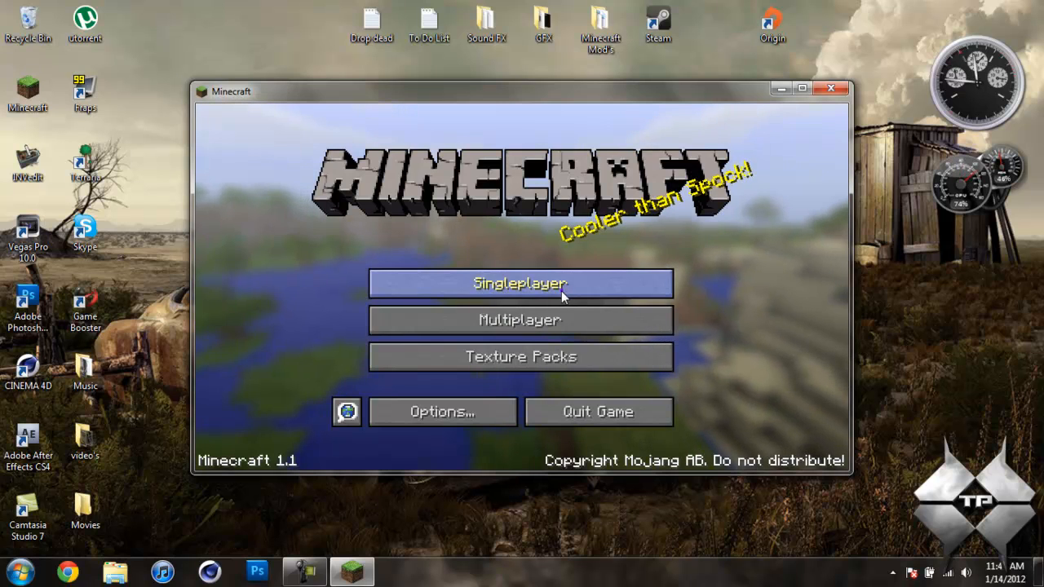
click(518, 284)
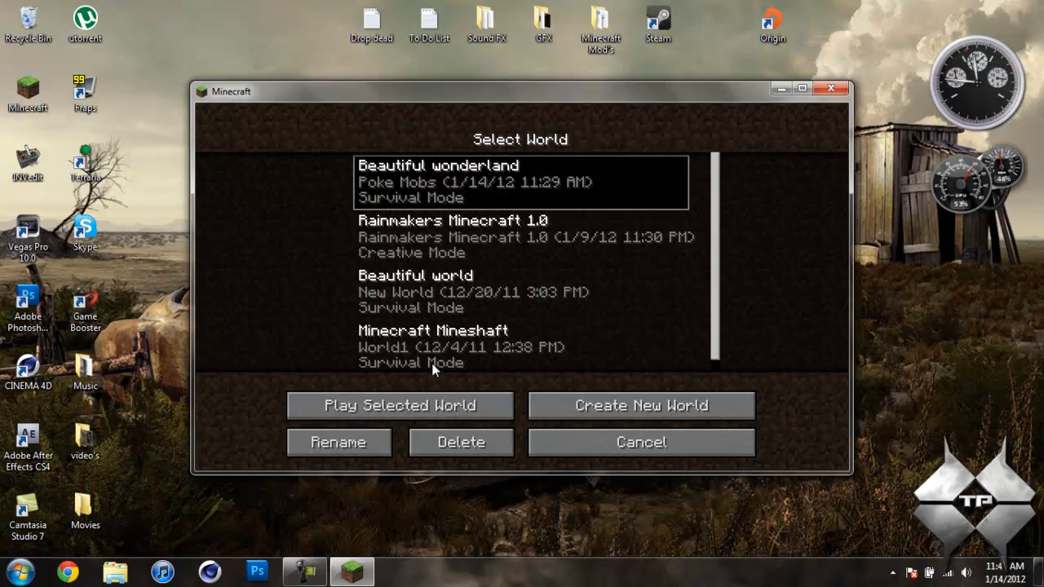
click(398, 404)
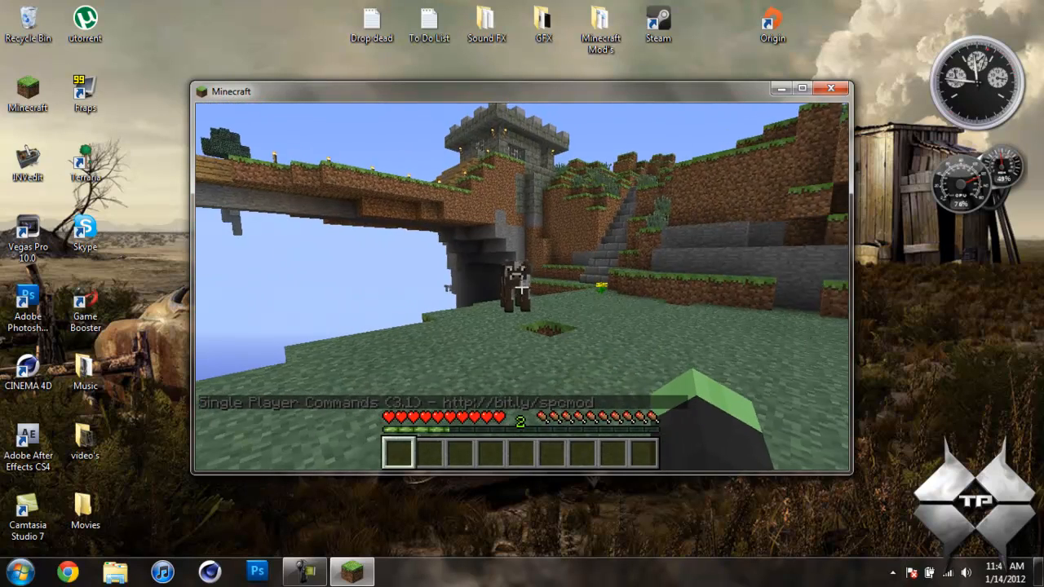
Pause the game and maximize the Minecraft window to fill the screen.
key(Escape)
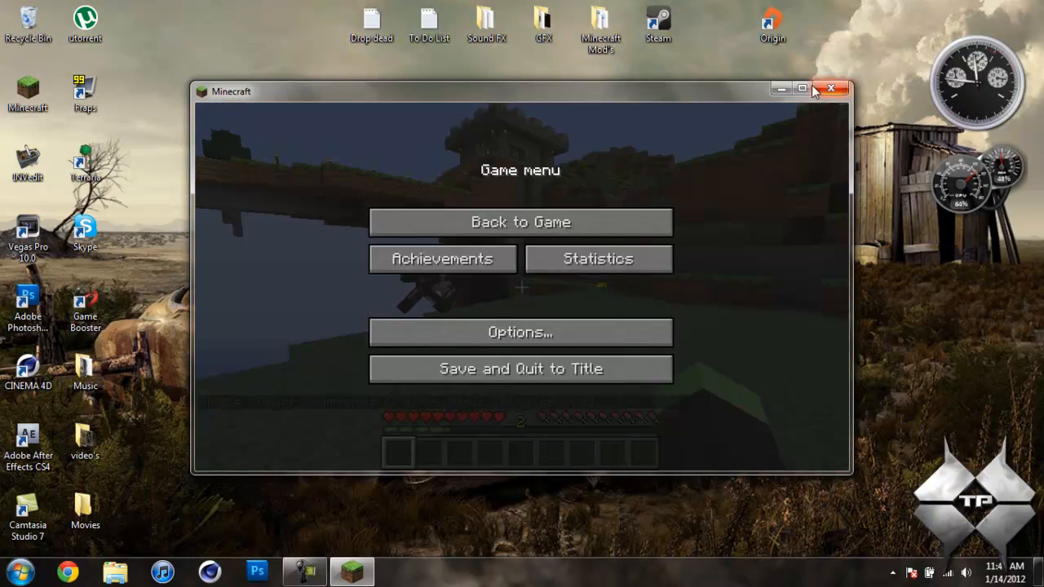
click(521, 222)
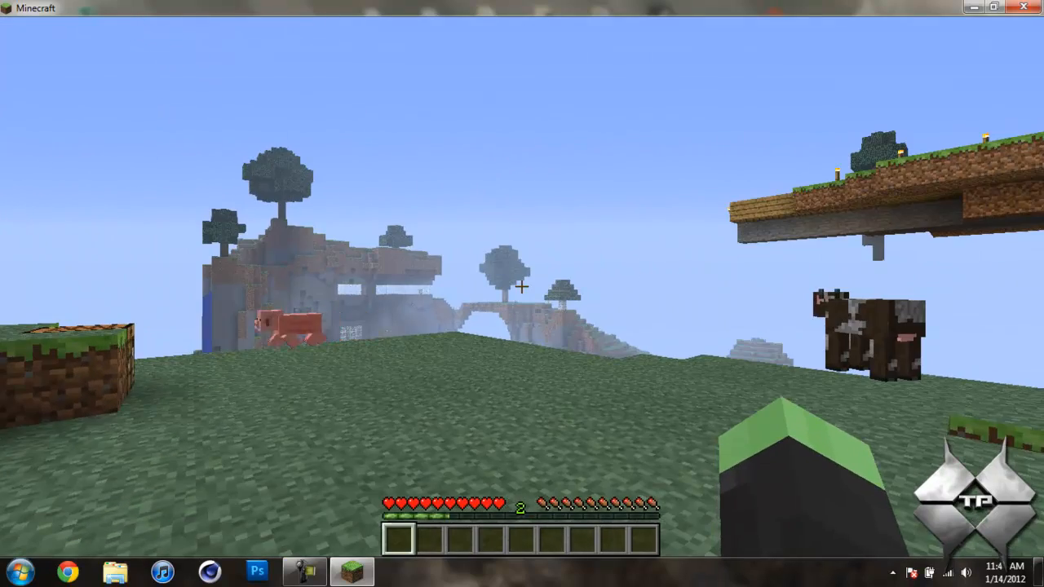
Turn flying on in the command console, fly around and query the in-game time.
key(t)
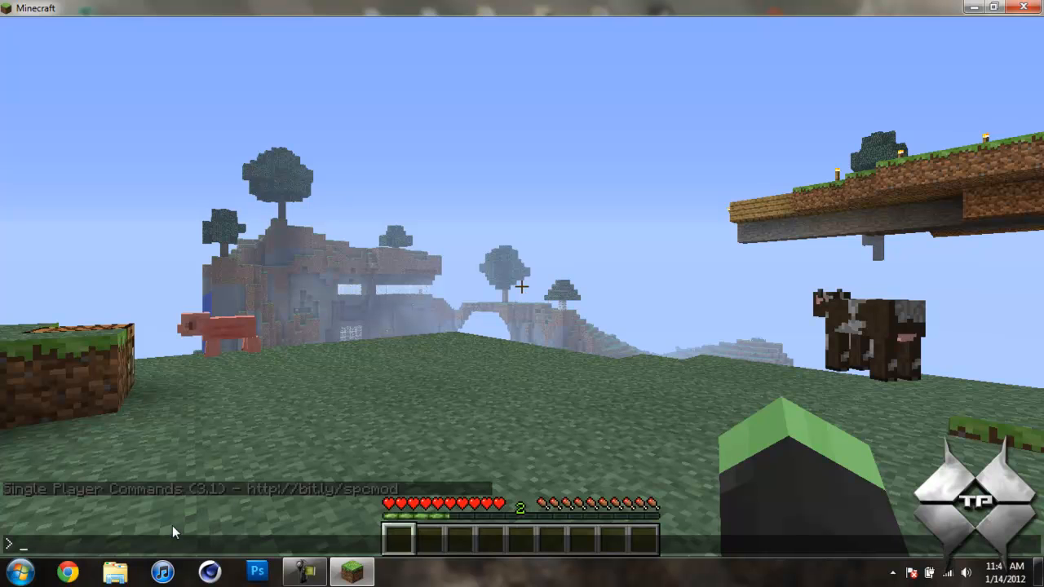
text(diuggiuh)
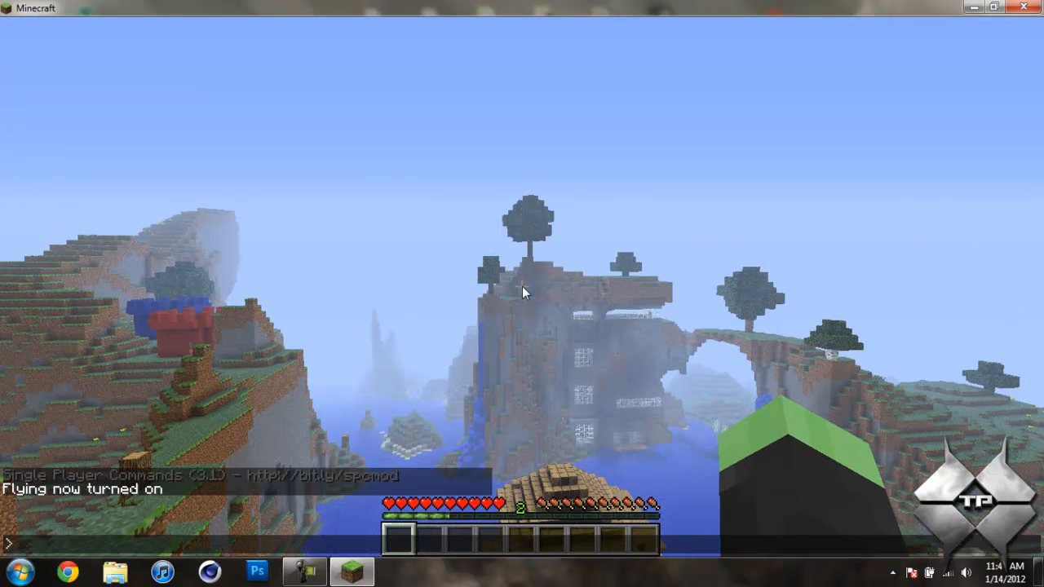
text(ti)
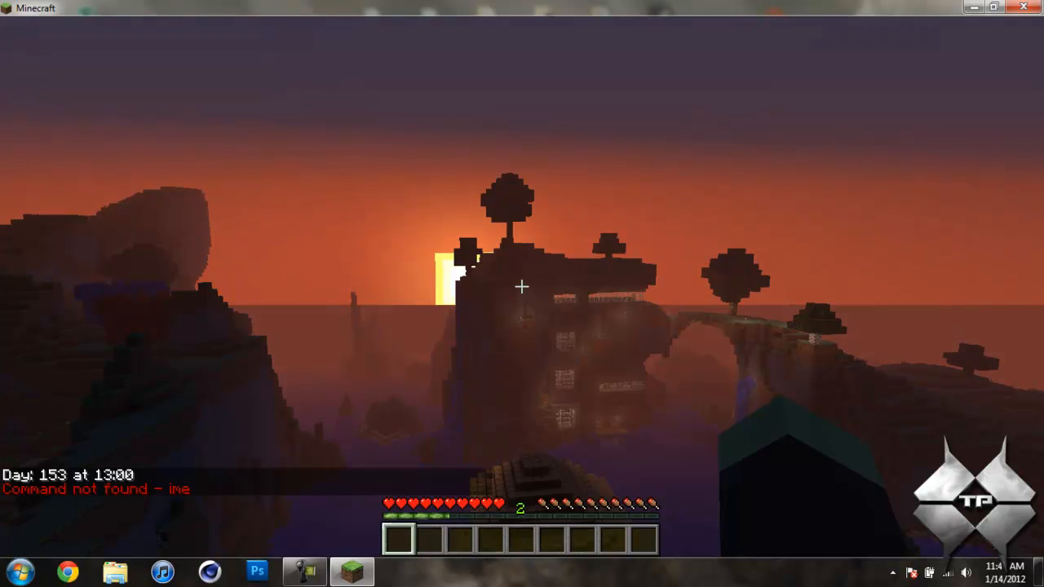
Run 'time day' to make it daytime, then switch instant mining on and flying off.
key(e)
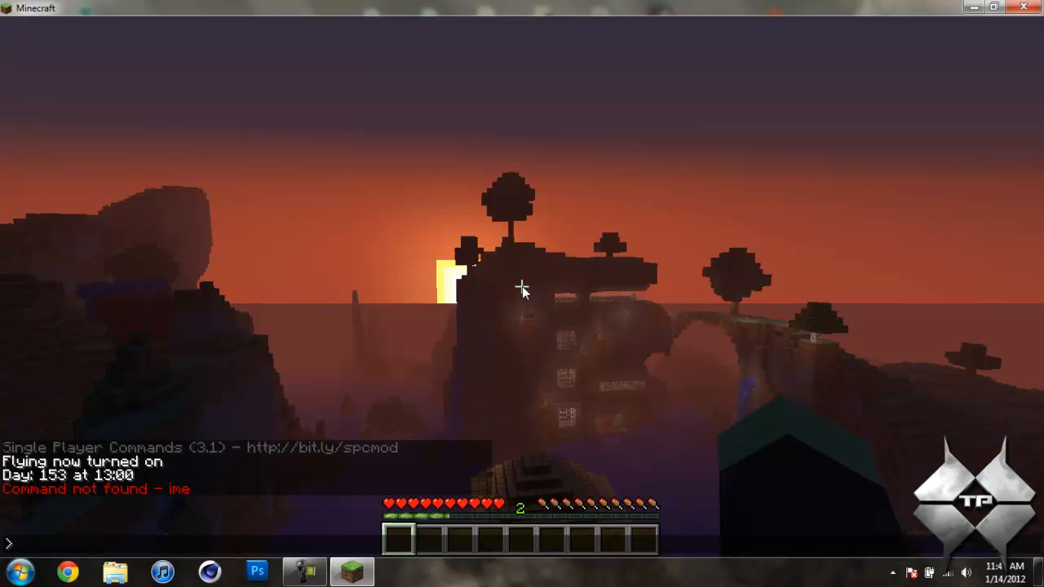
text(time day)
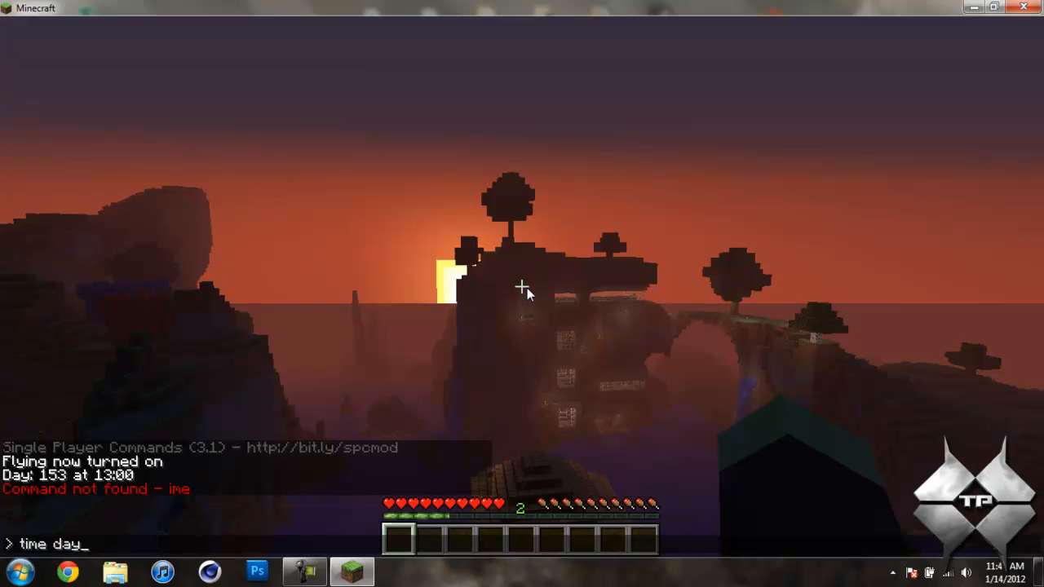
key(Return)
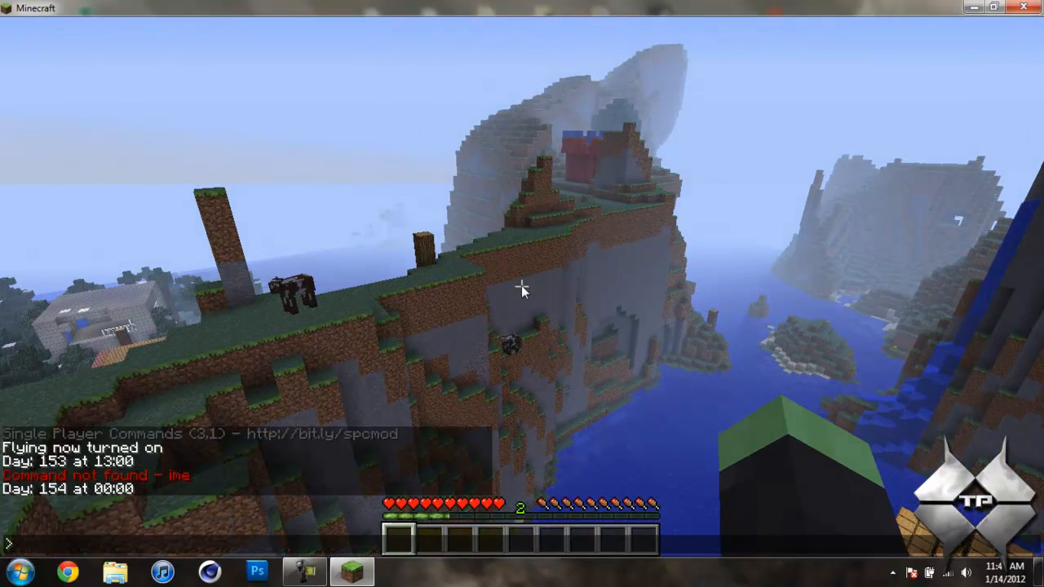
text(instan)
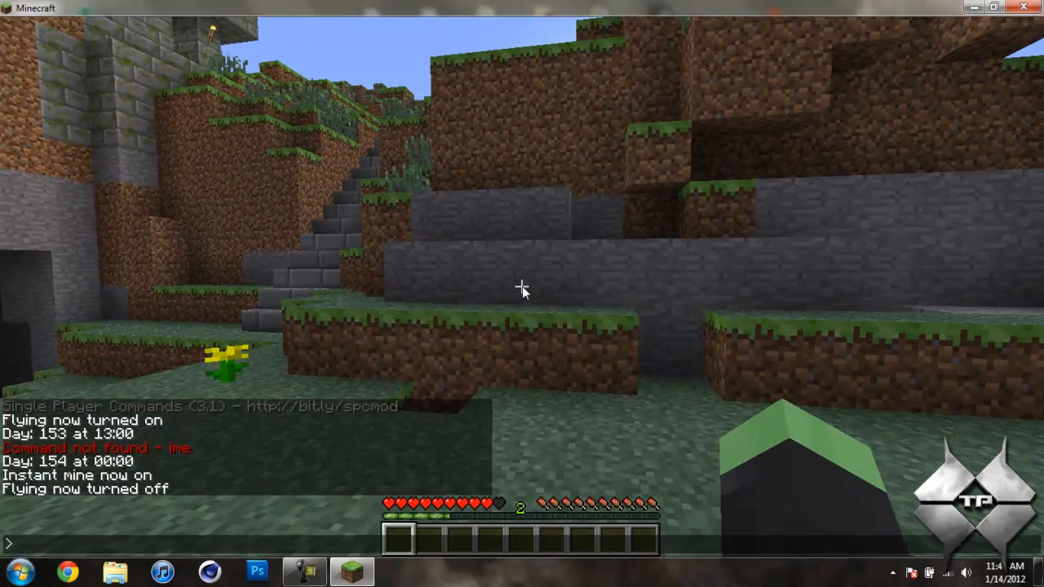
Give the player a stack of diamonds, then pause to save and quit to the title screen.
text(gi)
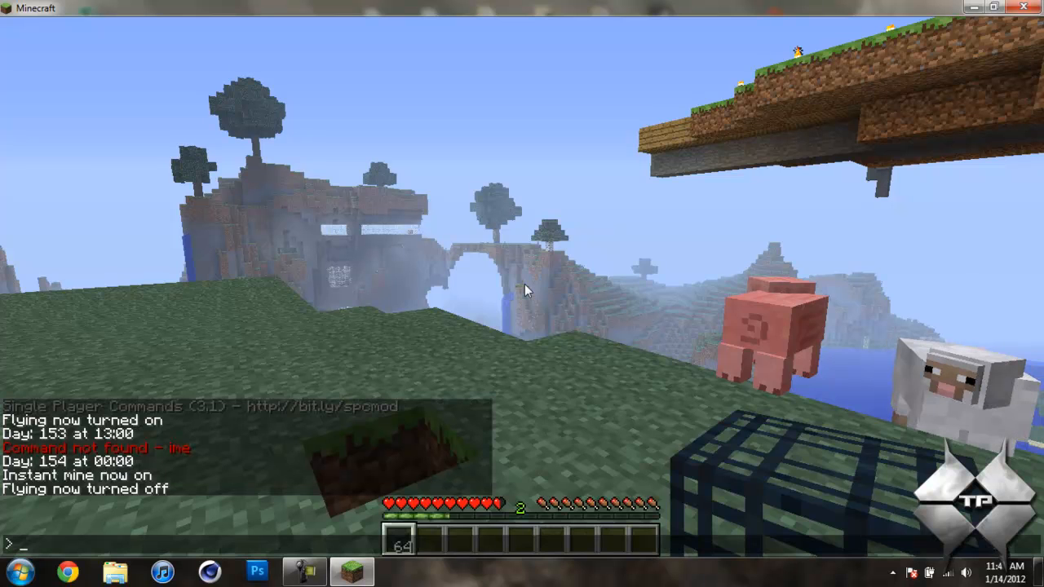
text(giv)
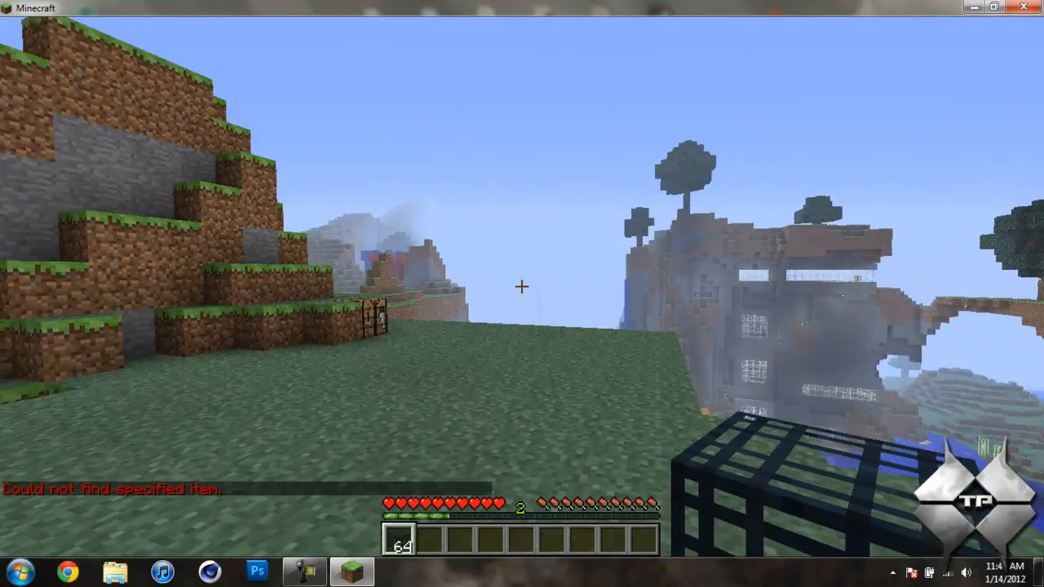
mouse_move(521, 293)
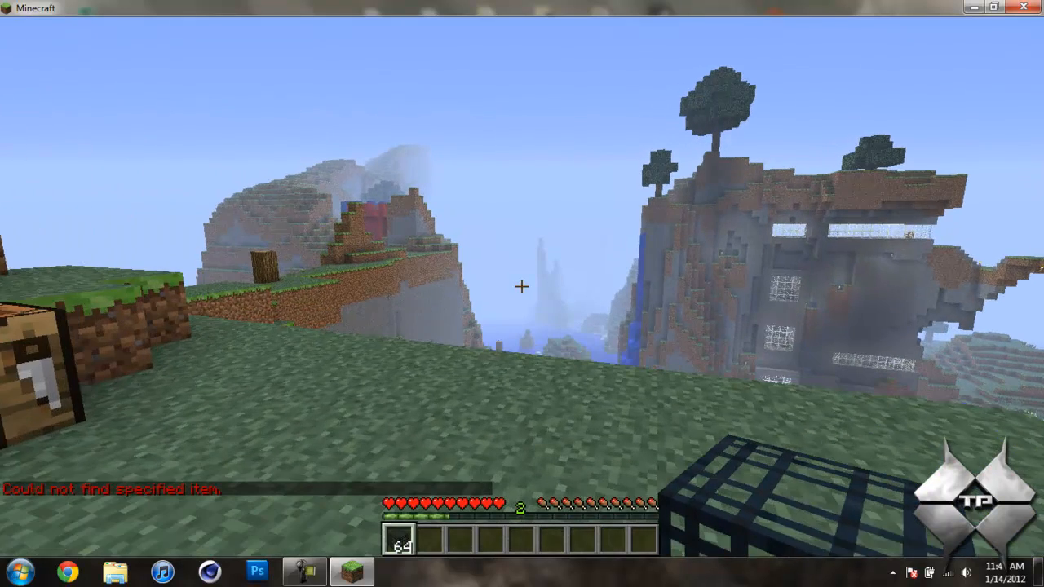
key(t)
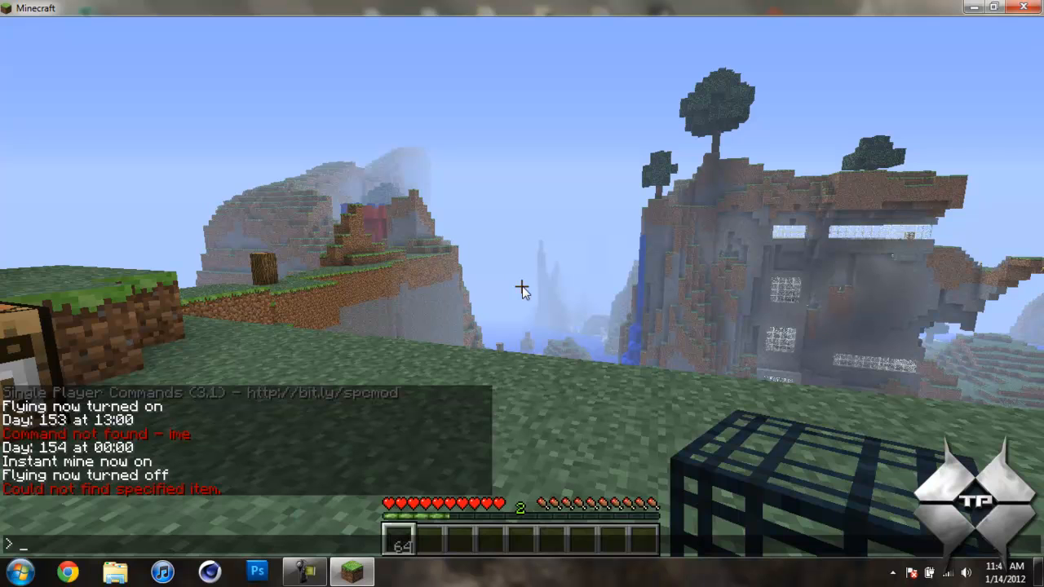
text(giv)
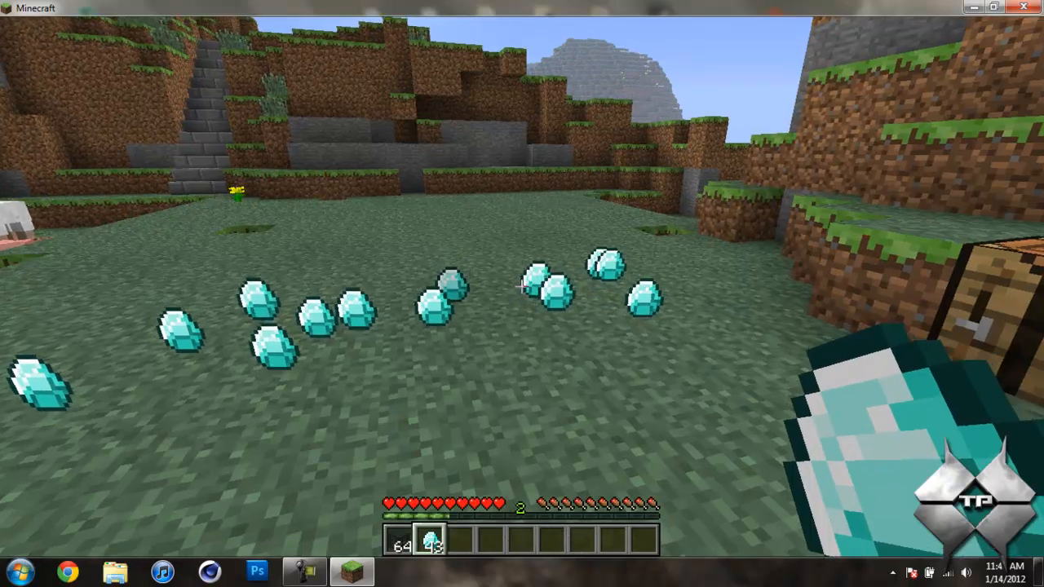
key(e)
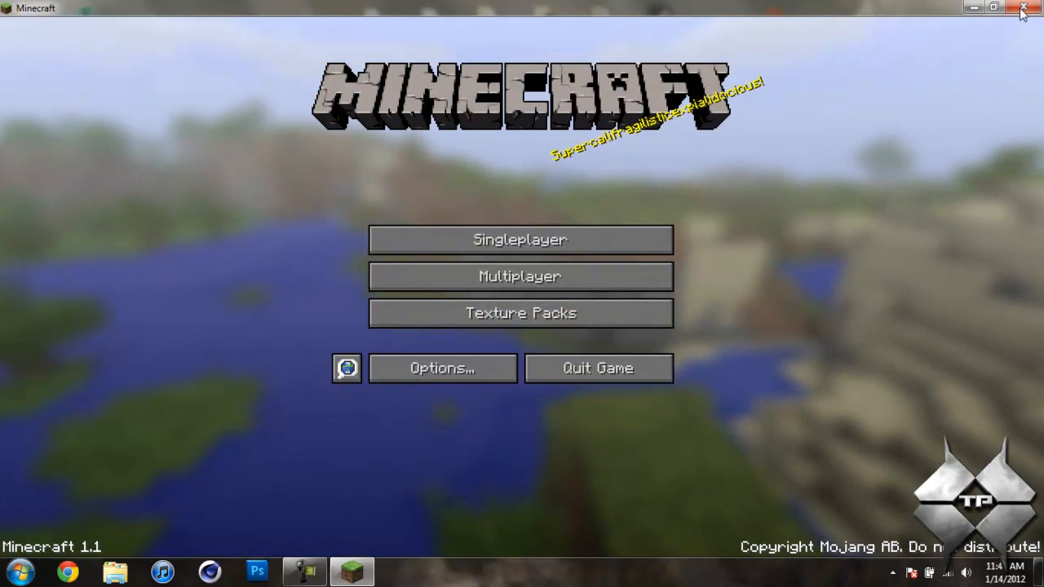
Close Minecraft and select the downloaded SinglePlayerCommands archive on the desktop.
click(1021, 6)
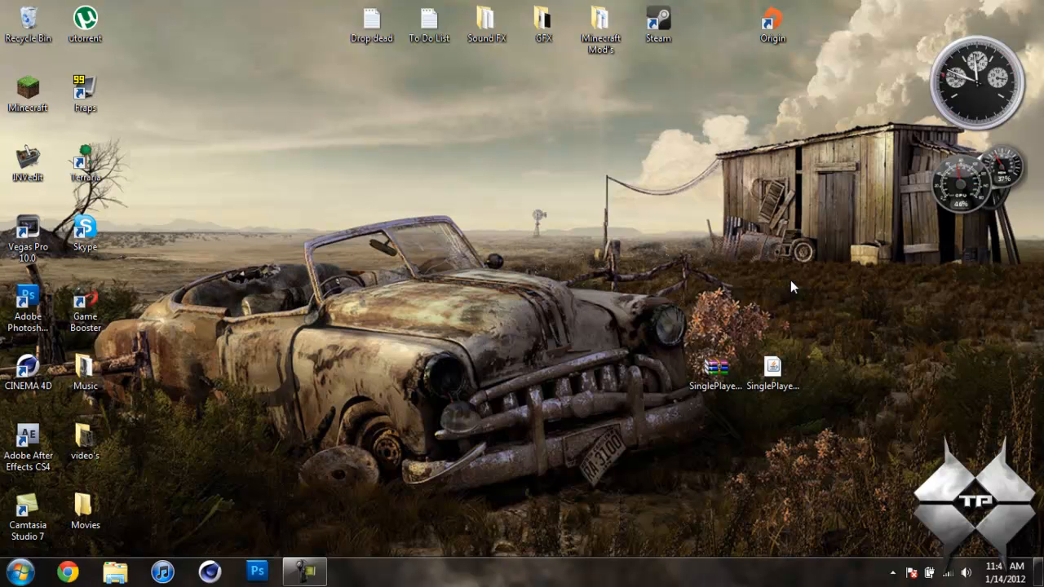
mouse_move(519, 231)
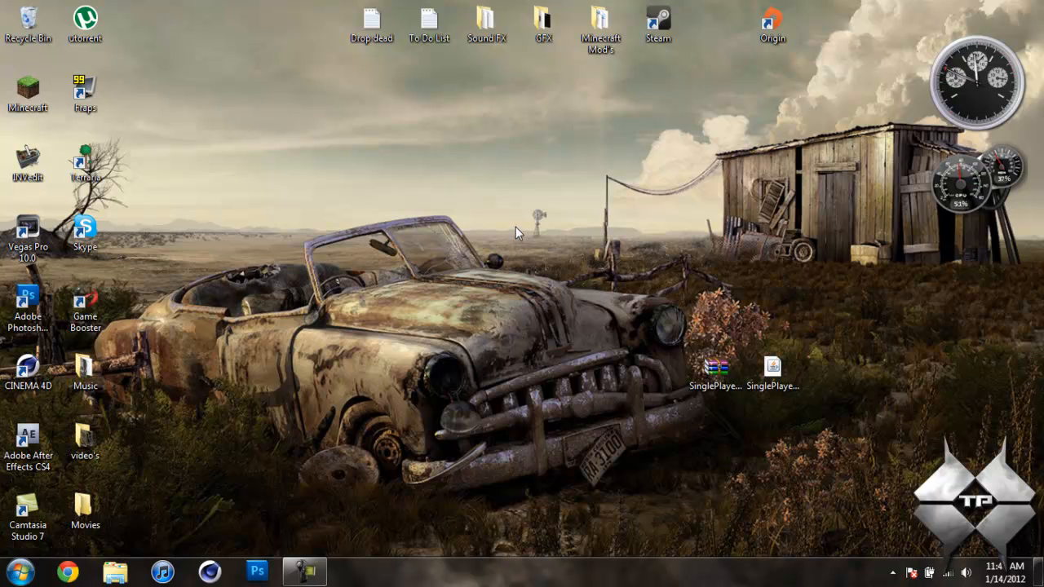
mouse_move(218, 181)
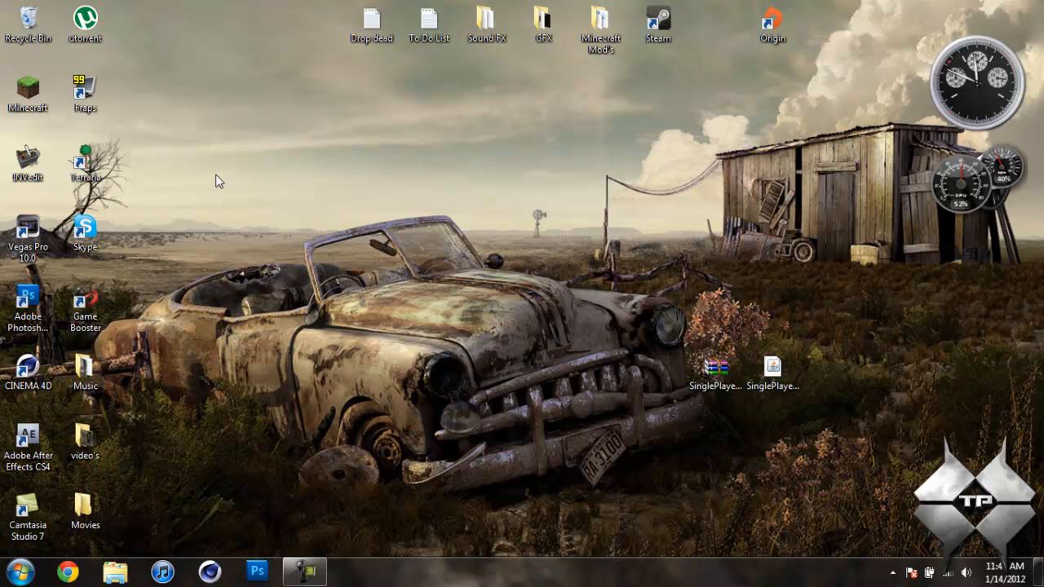
click(303, 571)
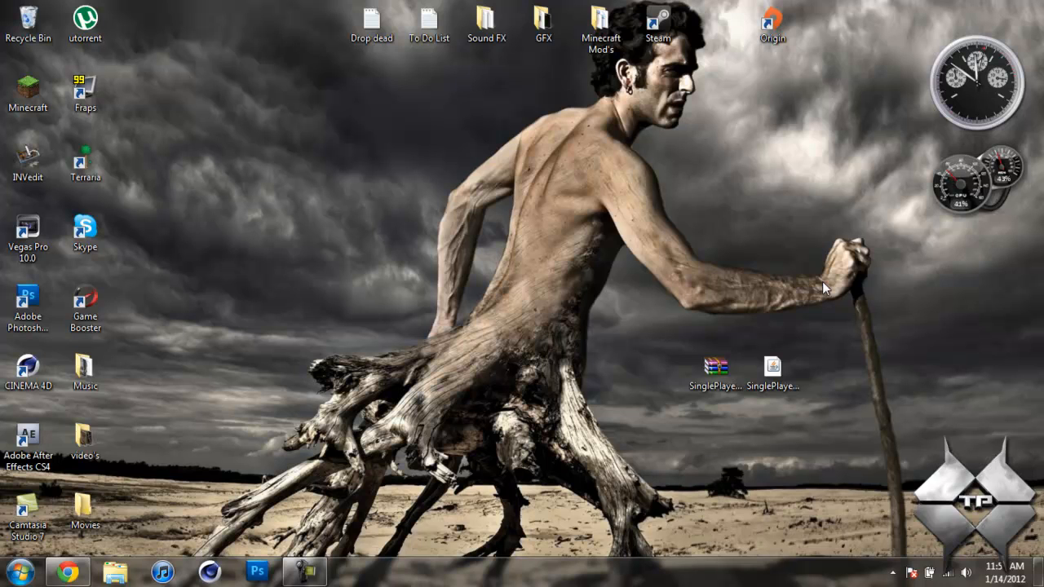
mouse_move(819, 271)
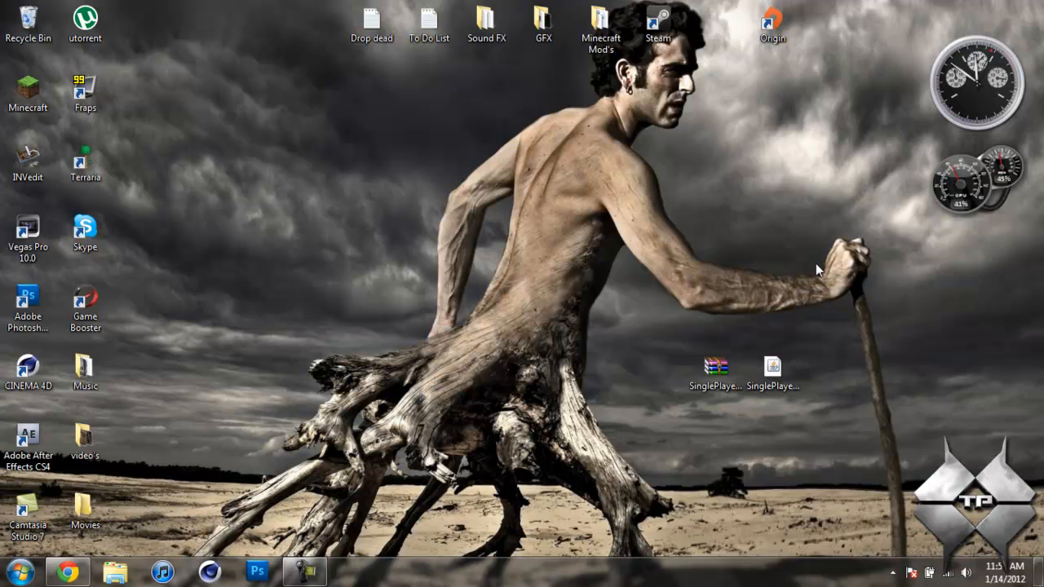
click(773, 365)
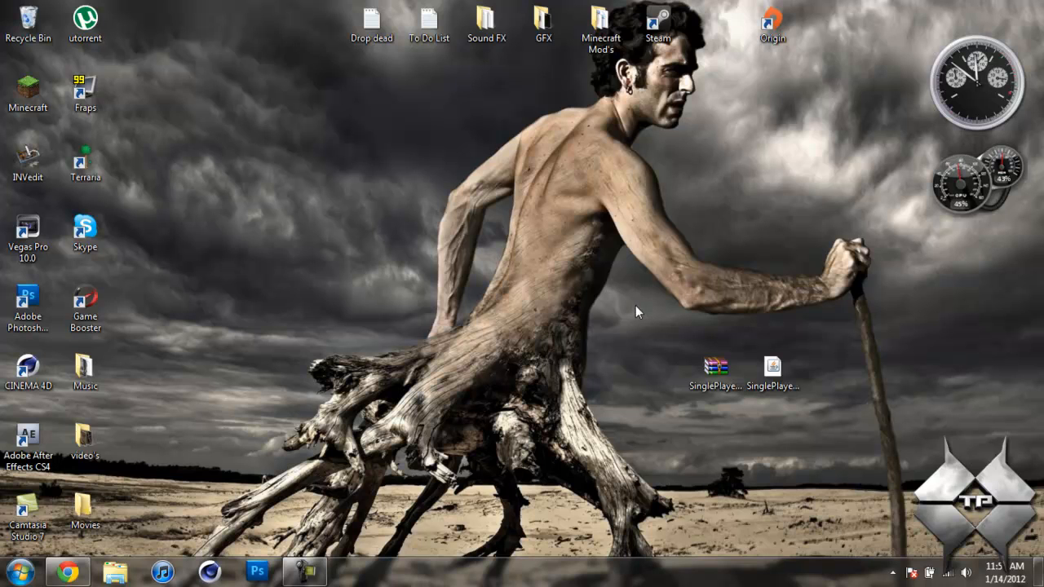
click(773, 373)
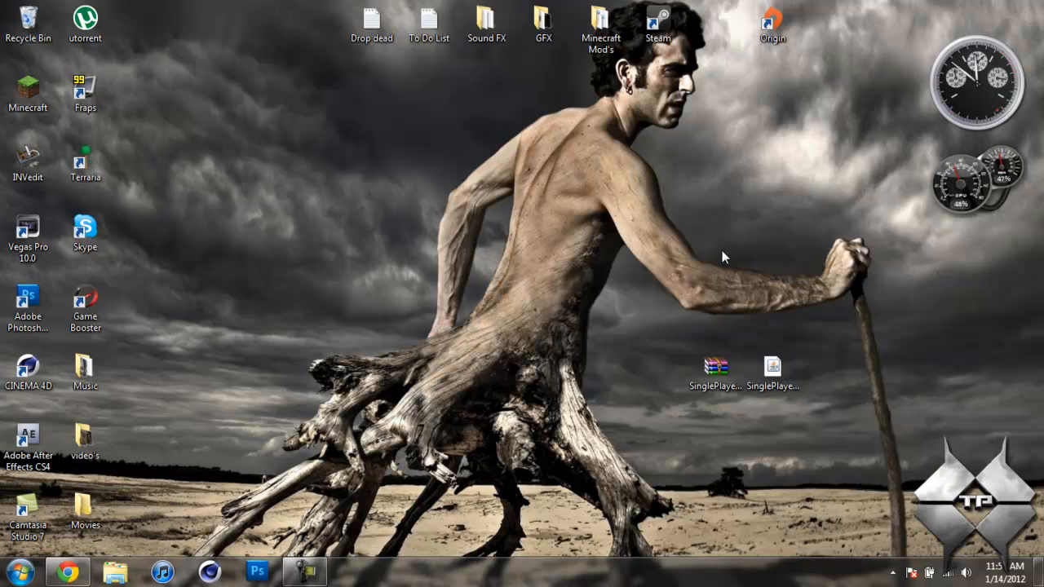
click(714, 372)
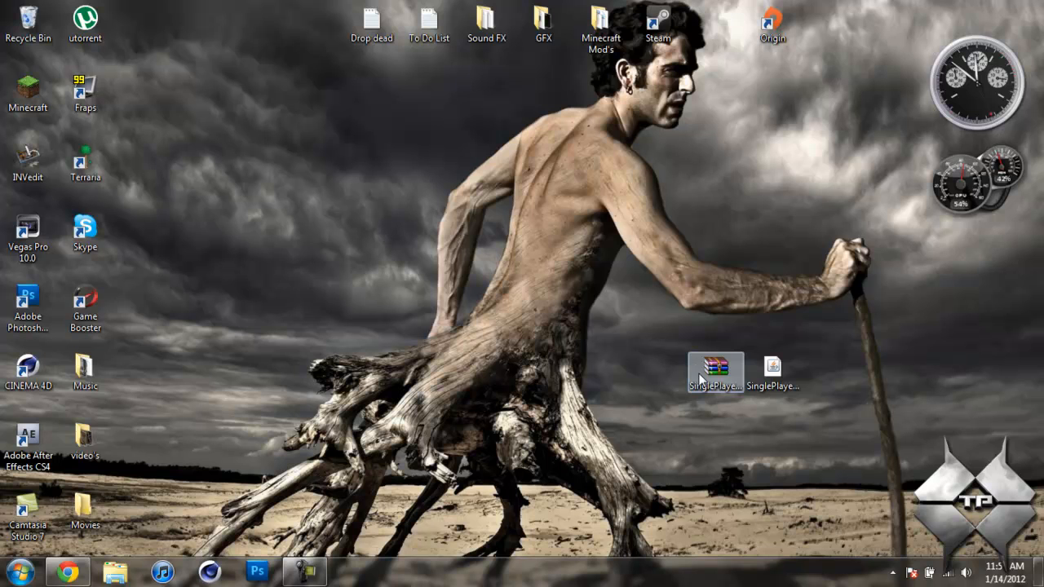
double_click(715, 372)
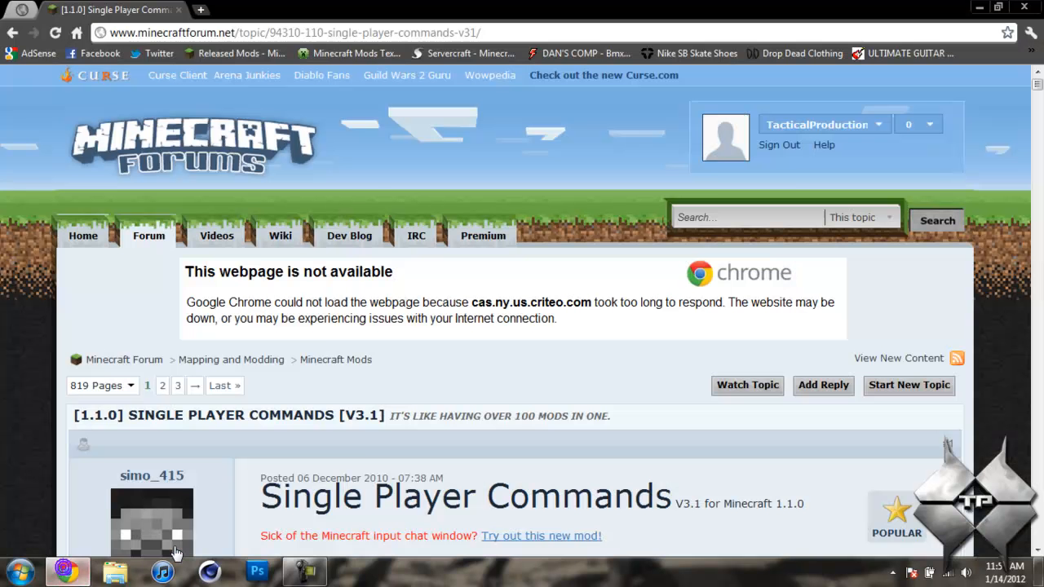
scroll(down, 3)
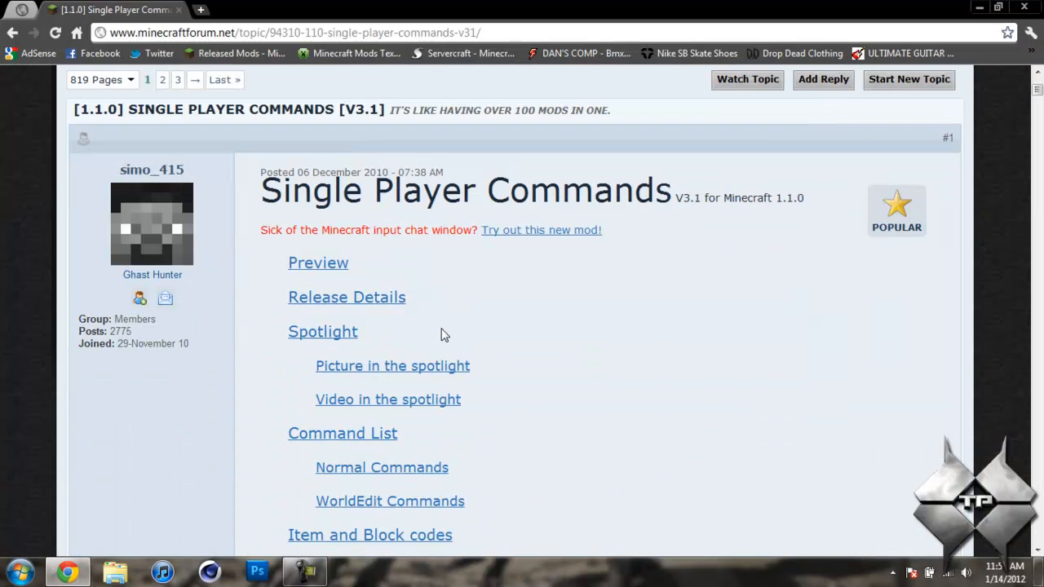
scroll(down, 3)
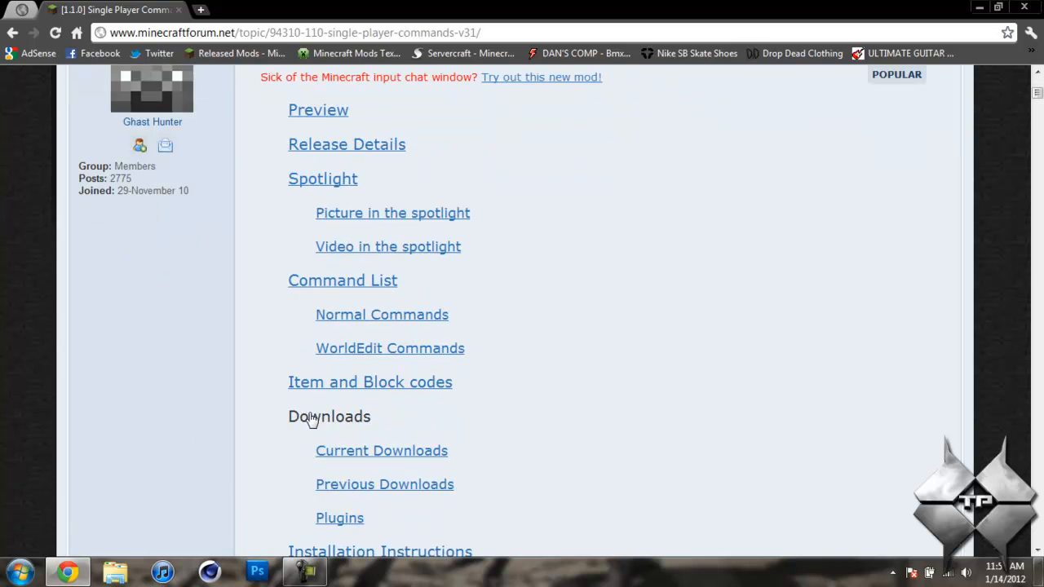
click(329, 416)
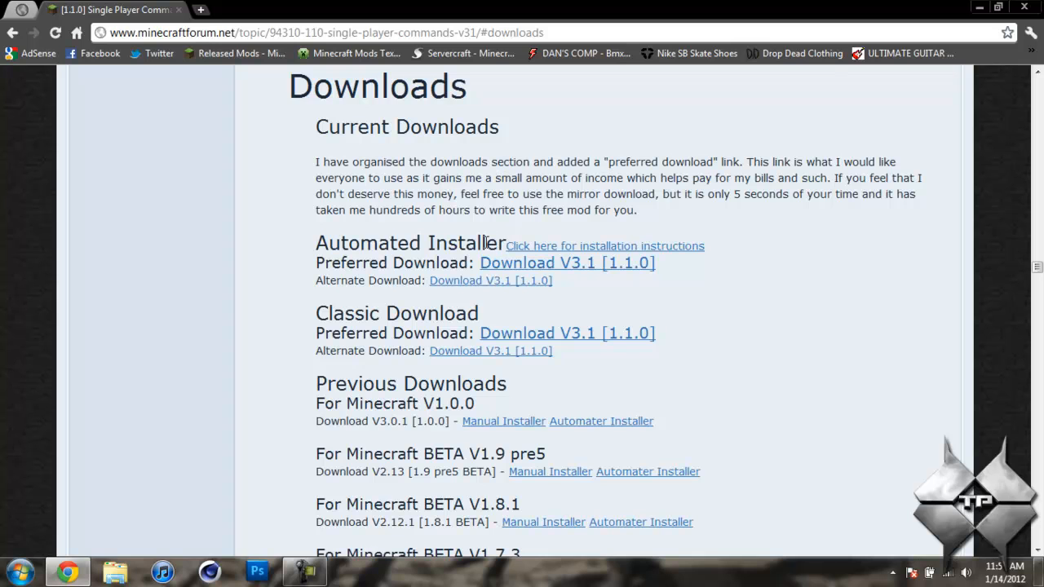
mouse_move(489, 280)
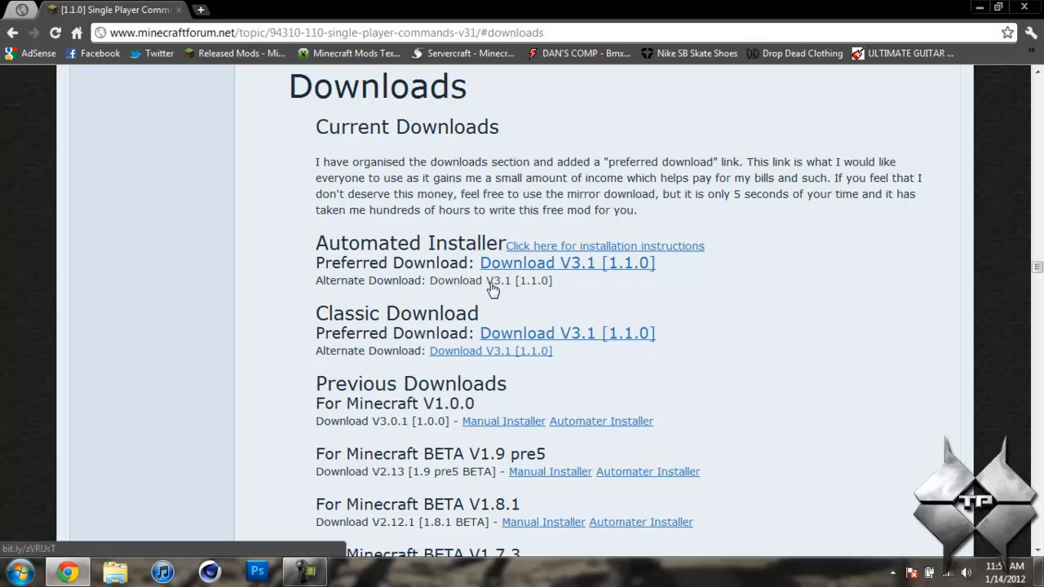
mouse_move(481, 287)
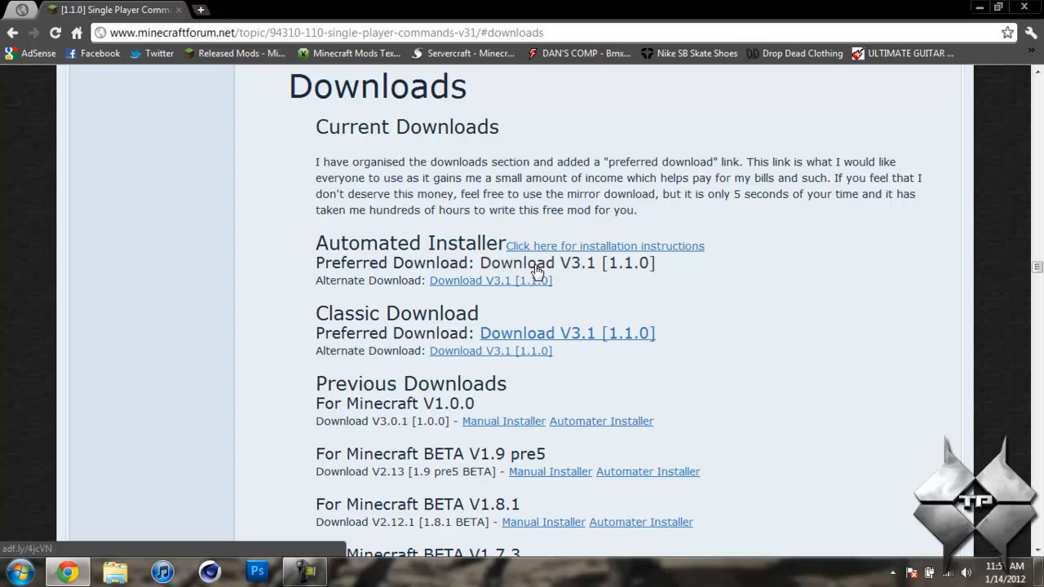
mouse_move(584, 276)
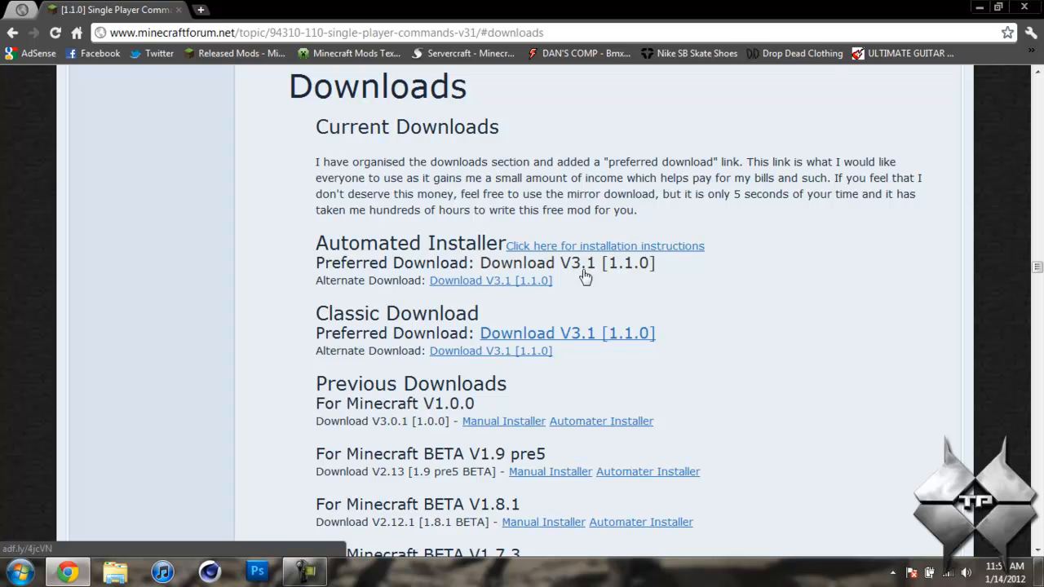
scroll(down, 3)
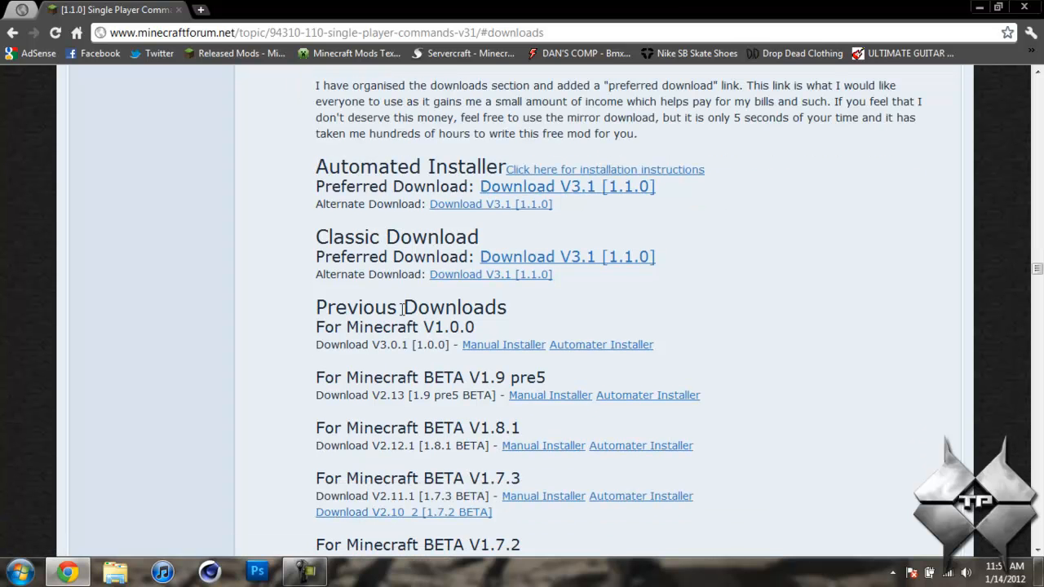
click(567, 256)
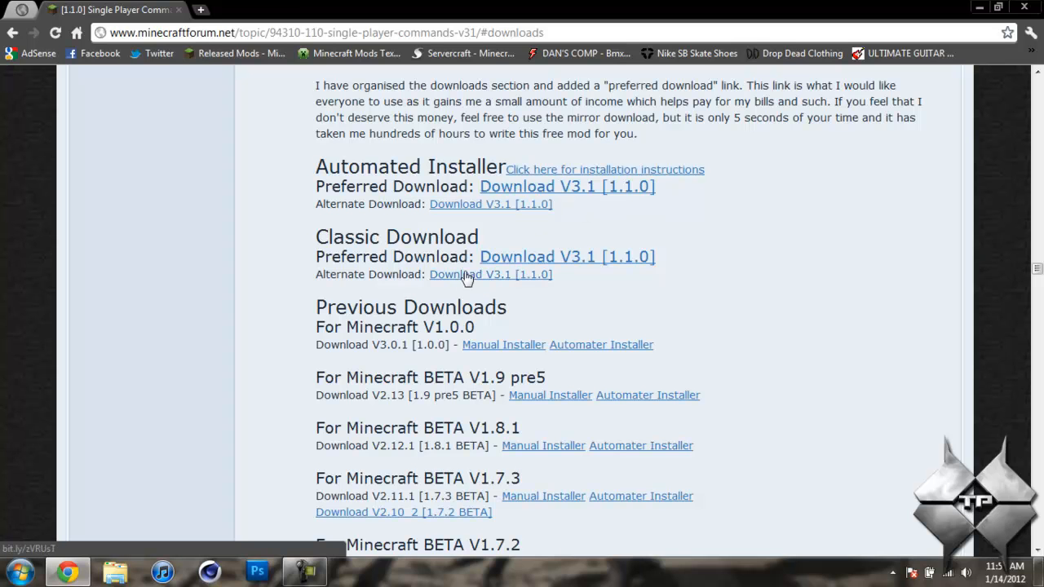
mouse_move(662, 230)
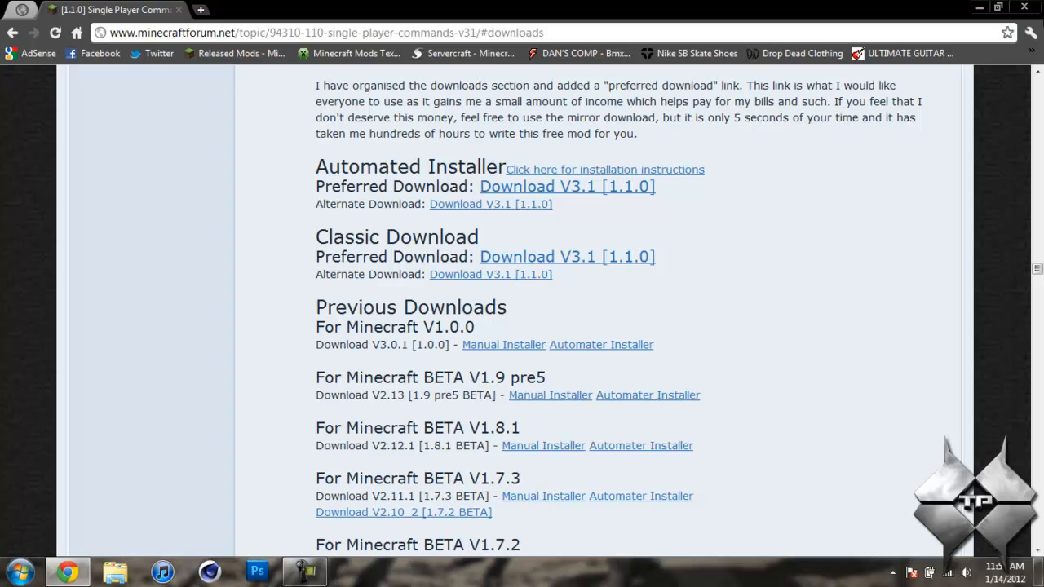
click(998, 6)
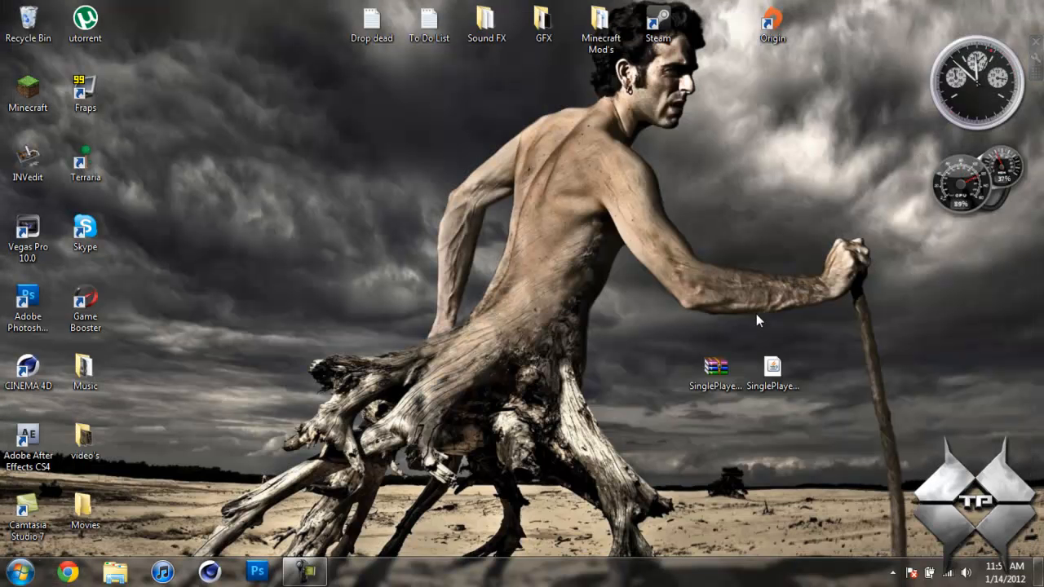
Launch the SinglePlayerCommands installer file from the desktop.
click(773, 367)
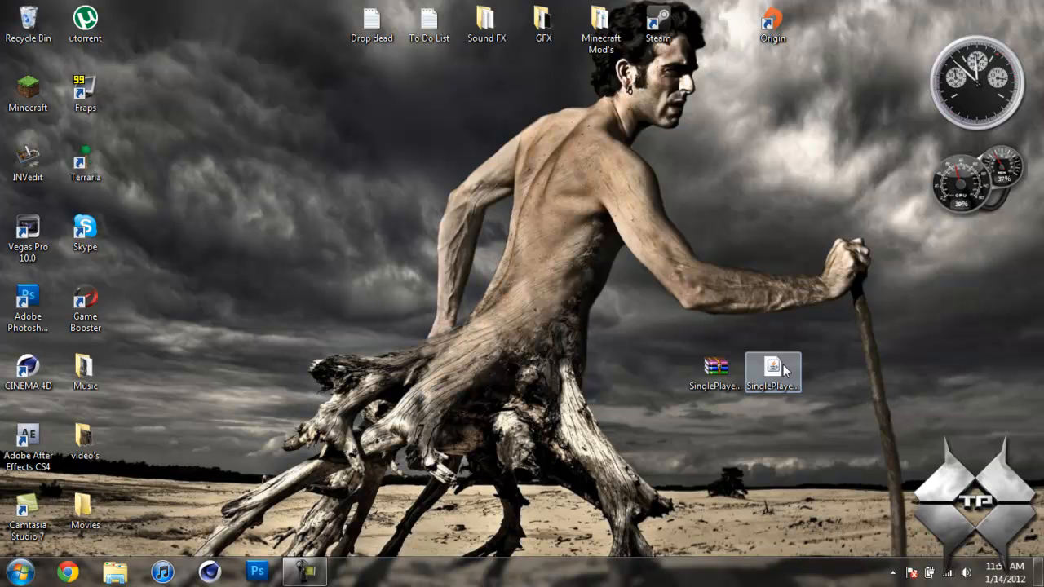
click(773, 372)
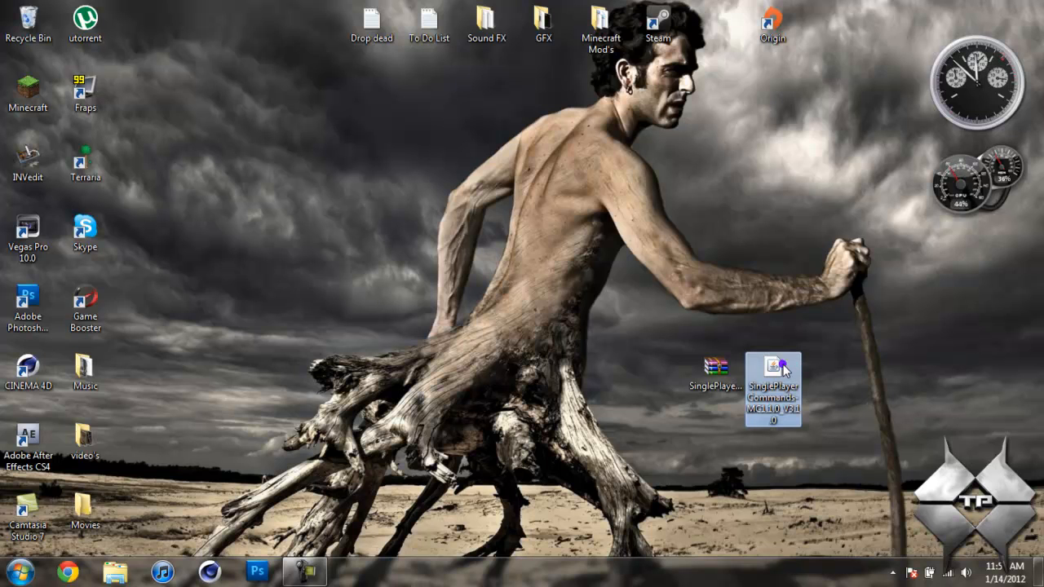
double_click(774, 388)
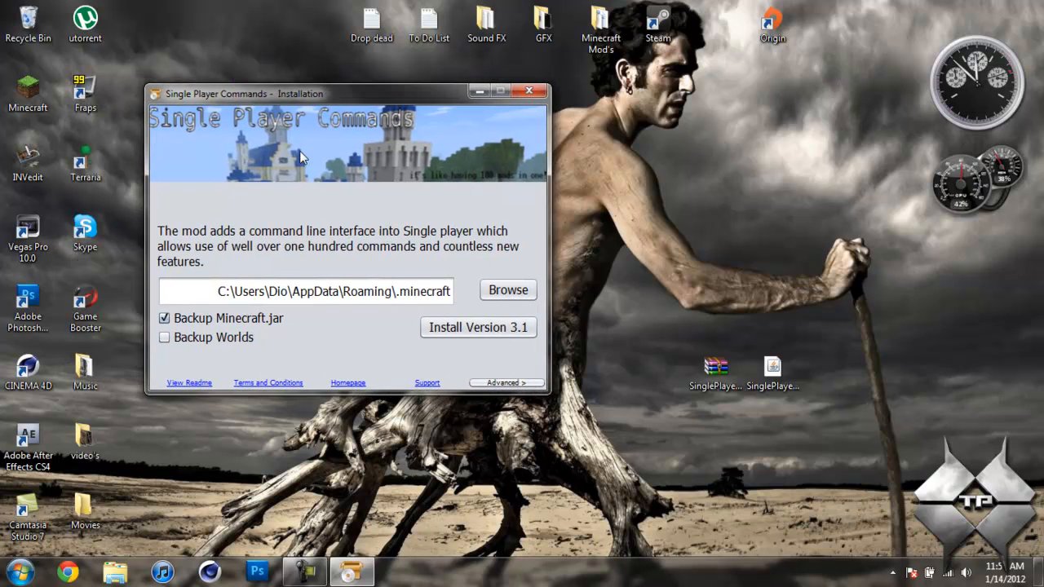
mouse_move(394, 305)
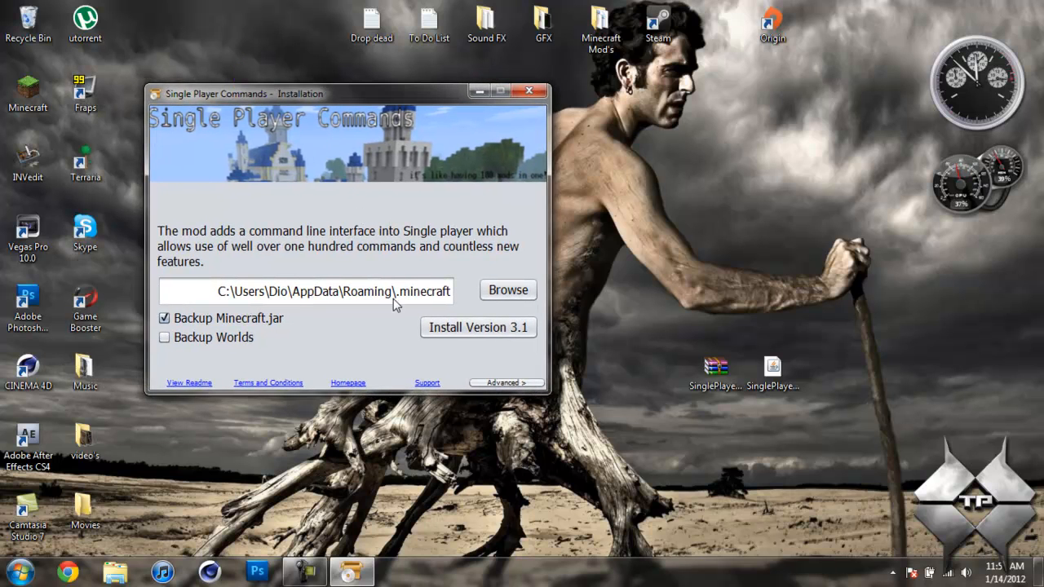
mouse_move(285, 302)
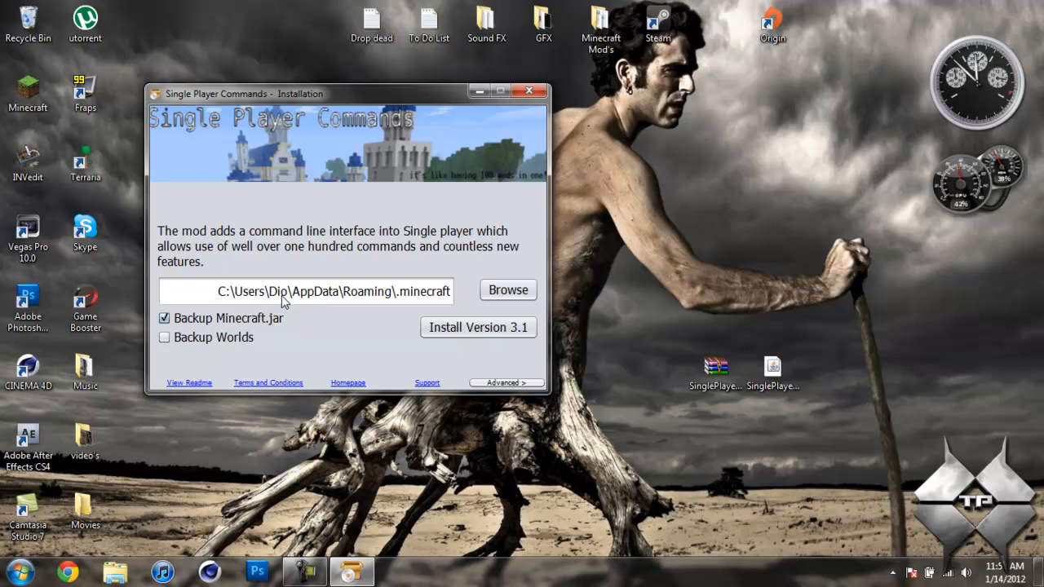
mouse_move(434, 302)
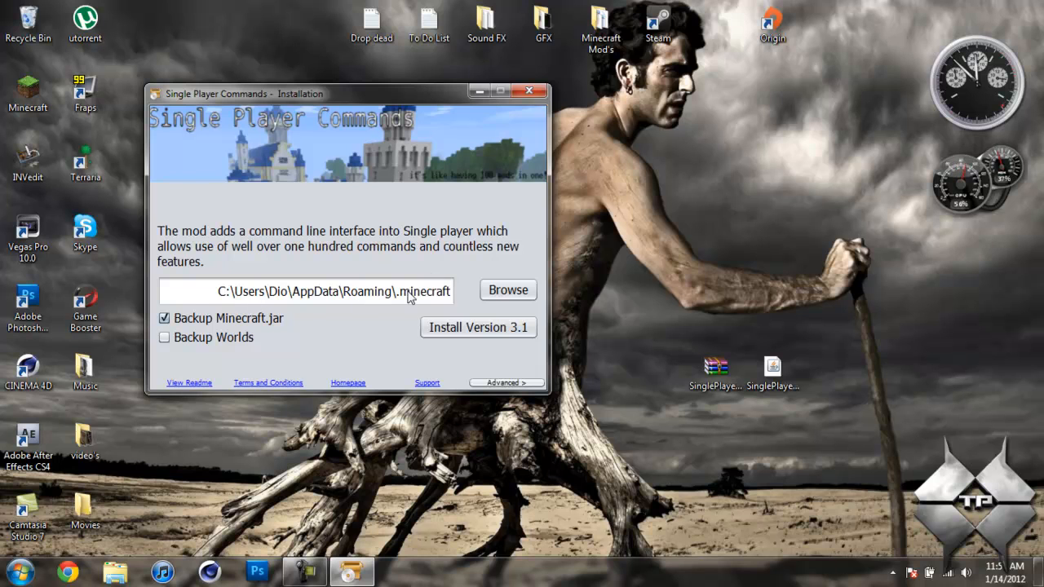
mouse_move(443, 293)
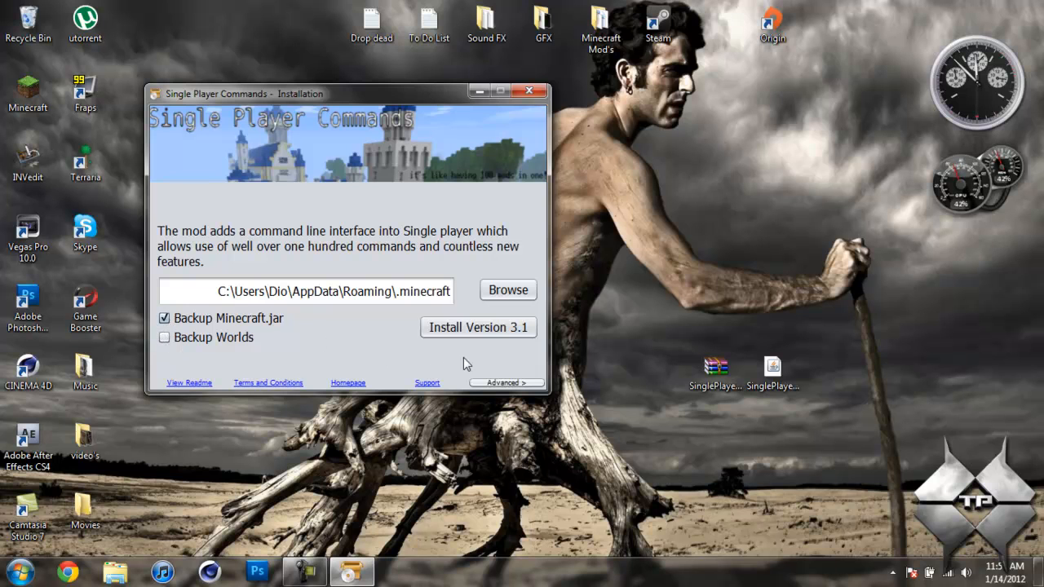
mouse_move(478, 326)
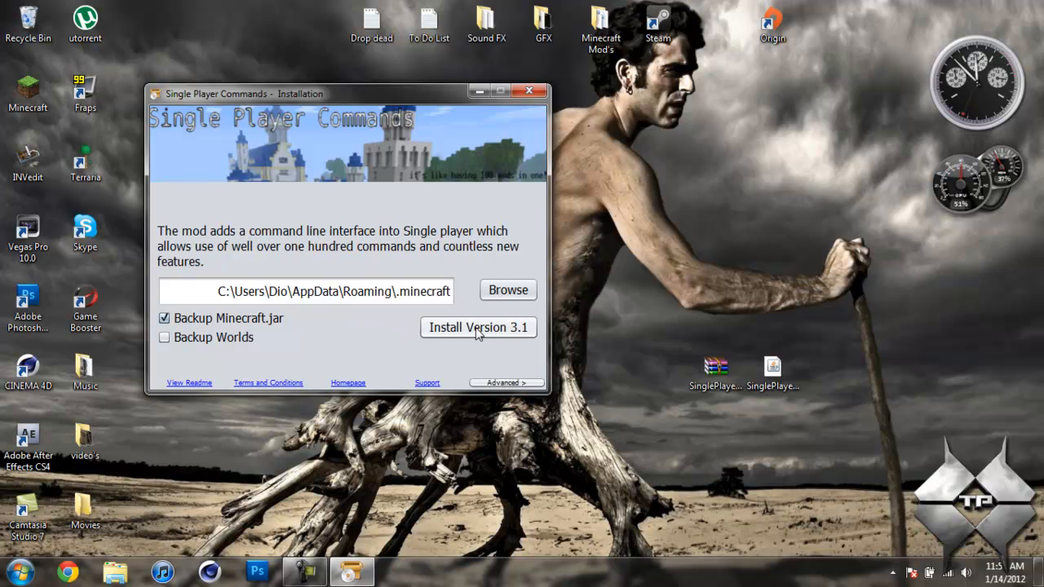
Install the mod into .minecraft, then close the installer after it succeeds.
click(479, 327)
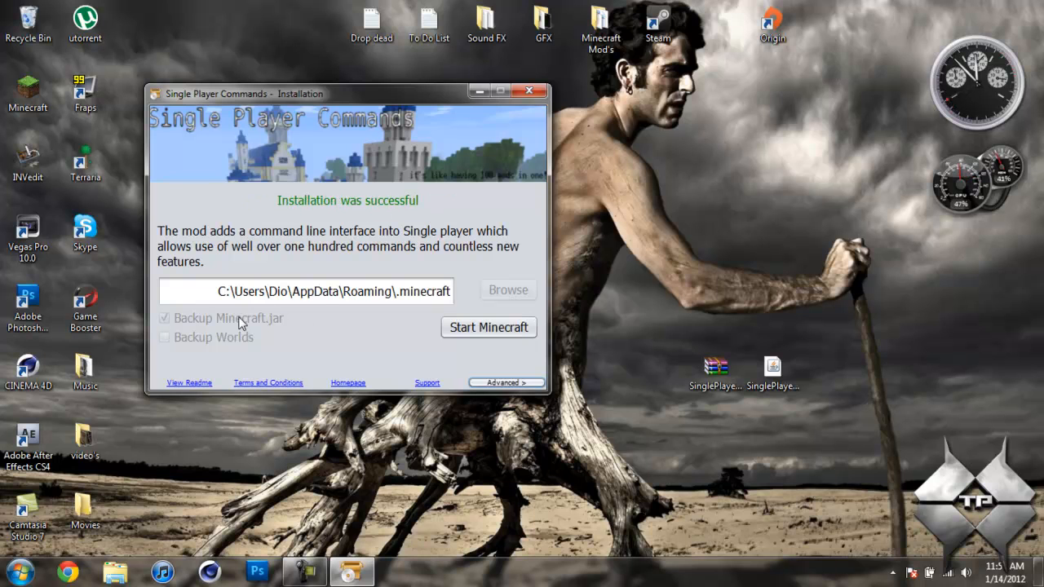
mouse_move(302, 213)
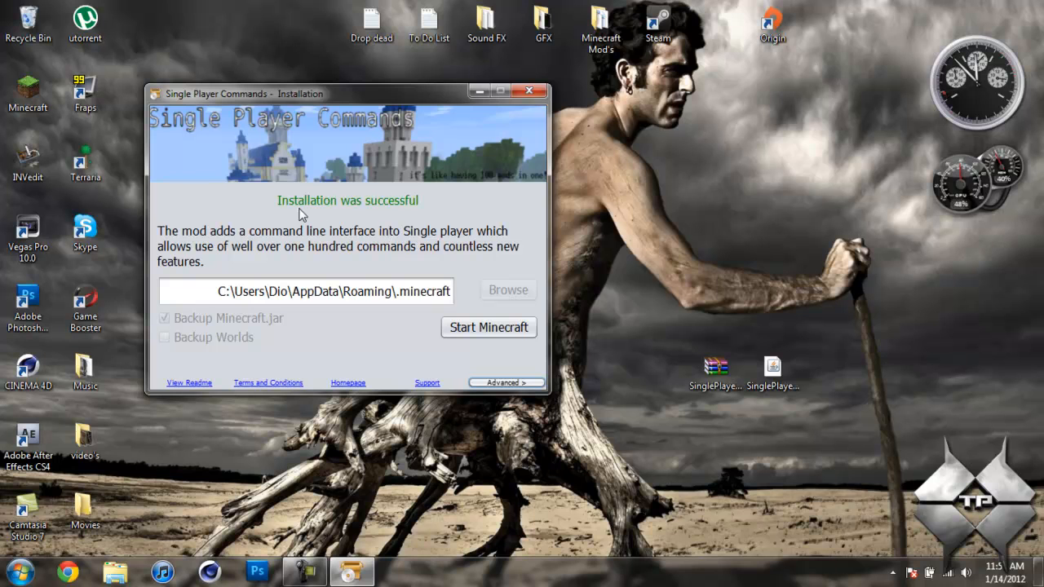
mouse_move(497, 142)
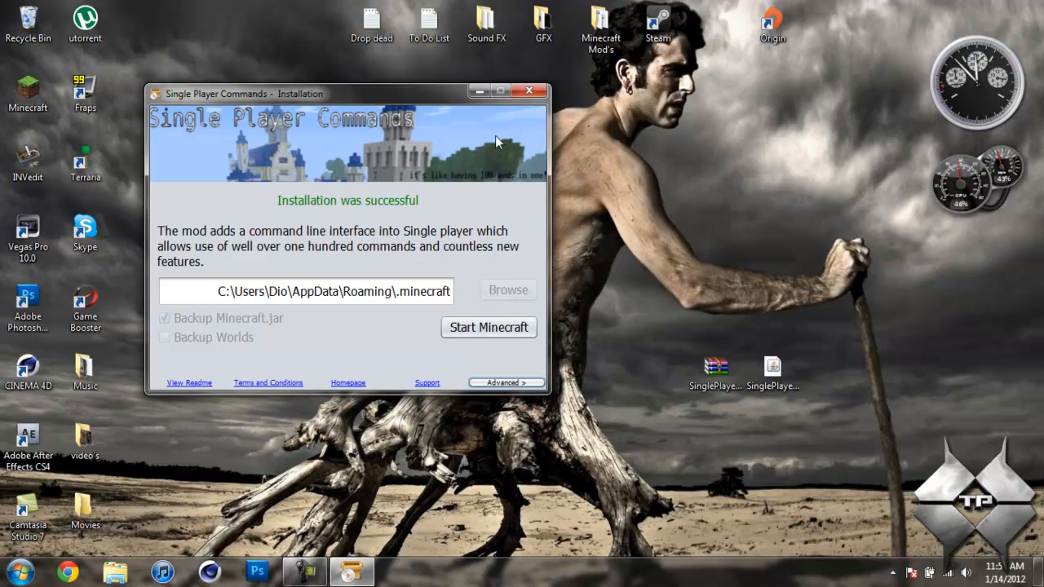
mouse_move(520, 113)
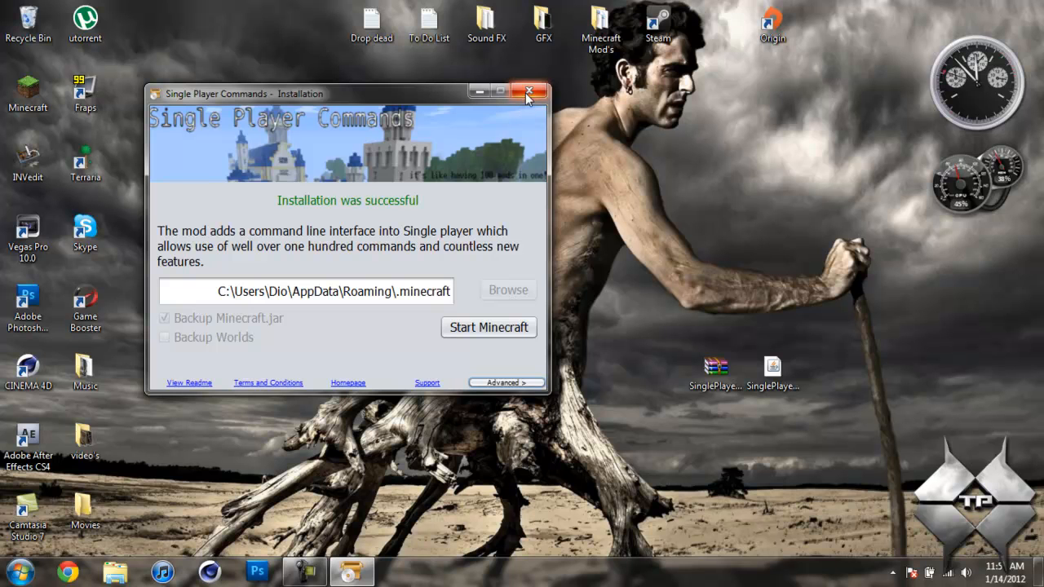
click(529, 91)
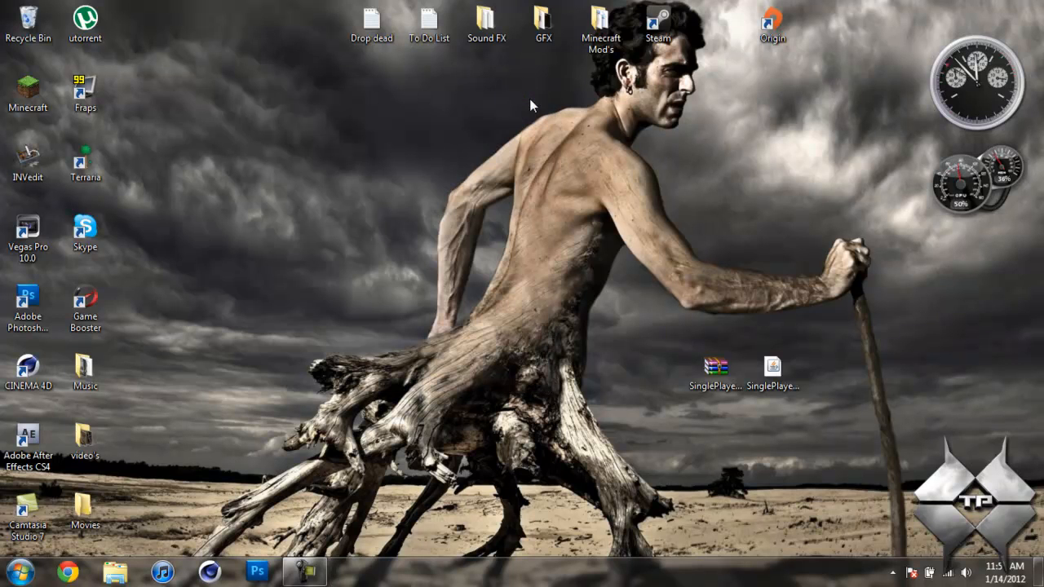
mouse_move(333, 481)
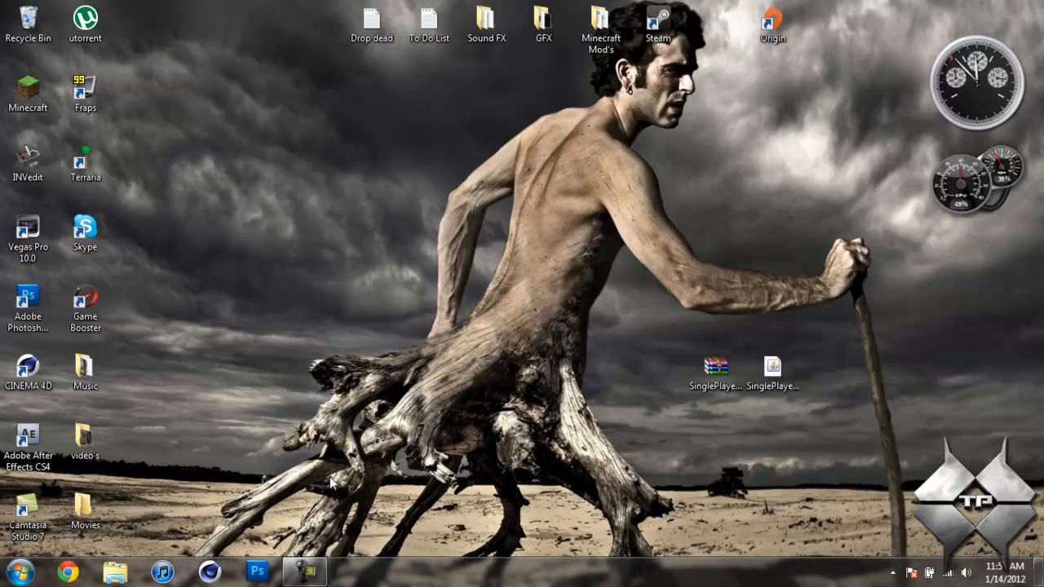
mouse_move(344, 400)
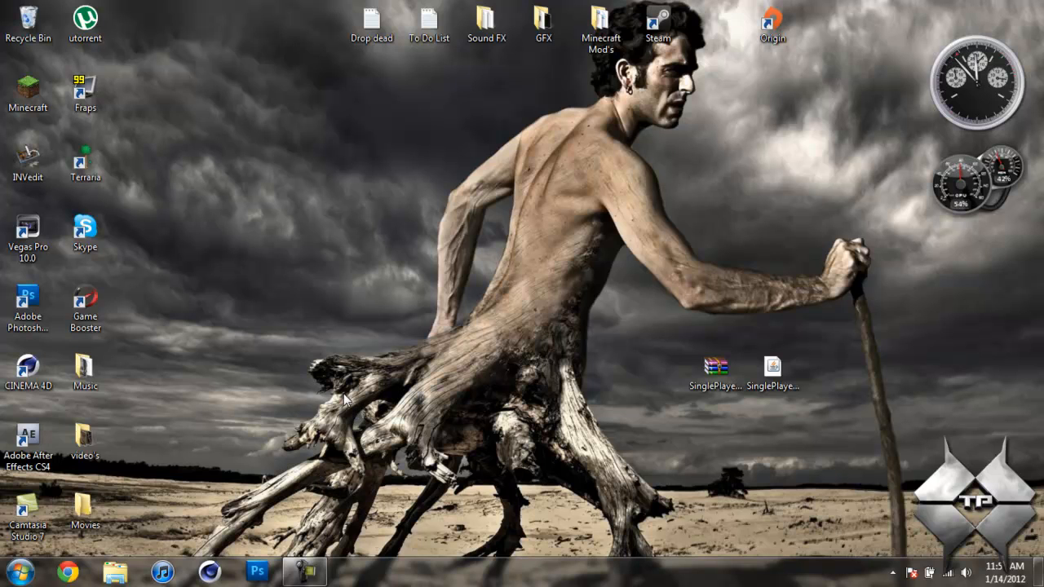
click(304, 571)
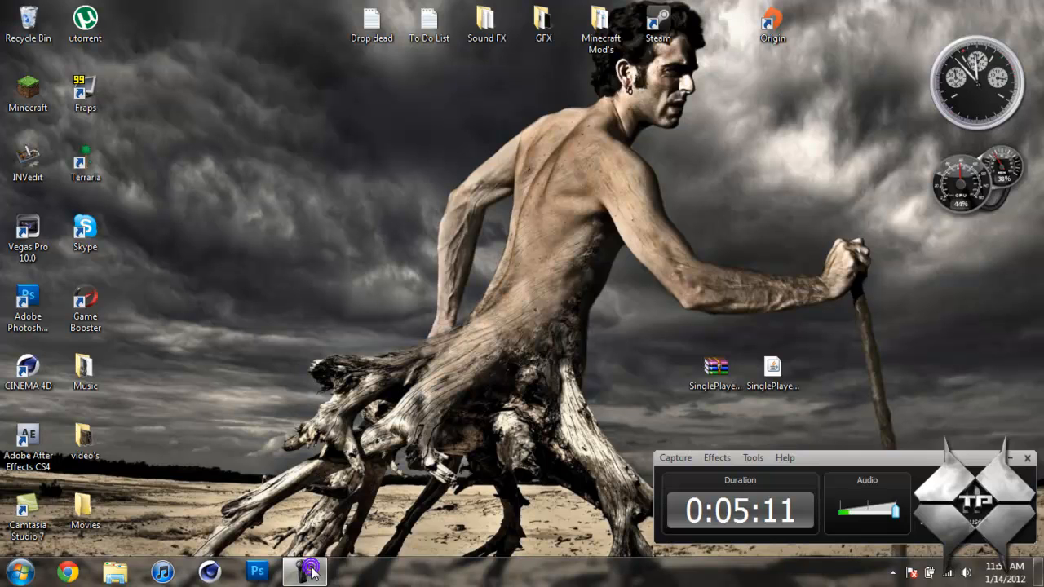
click(303, 571)
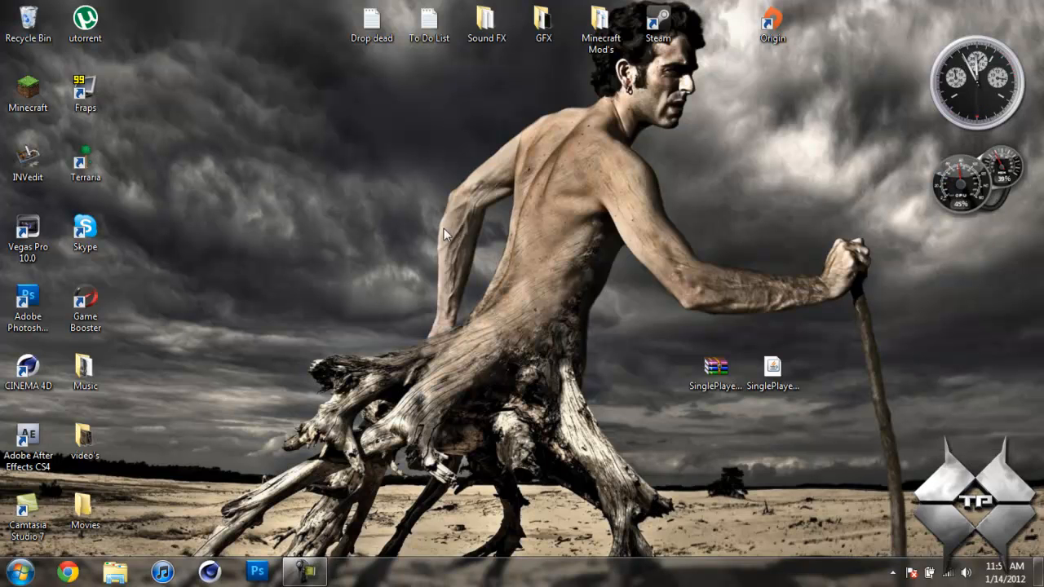
Search %appdata, open .minecraft > bin and bring up the actions for minecraft.jar.
click(13, 570)
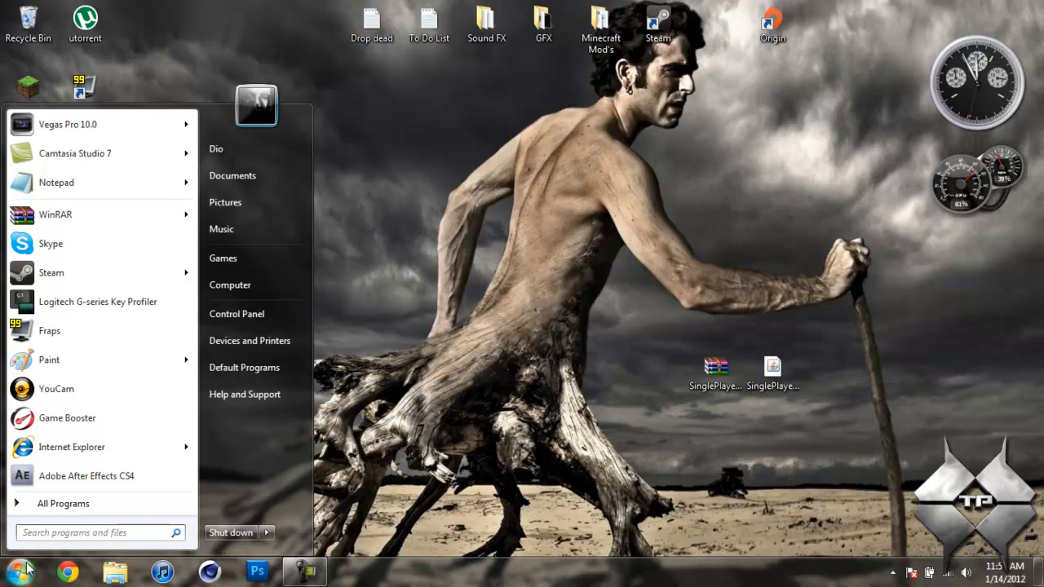
text(%appdat)
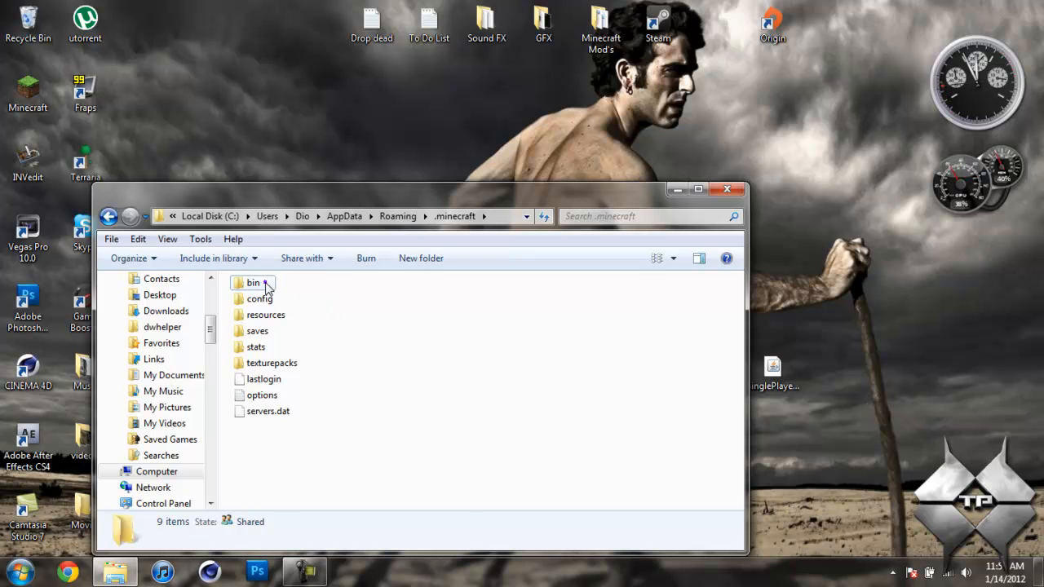
double_click(253, 282)
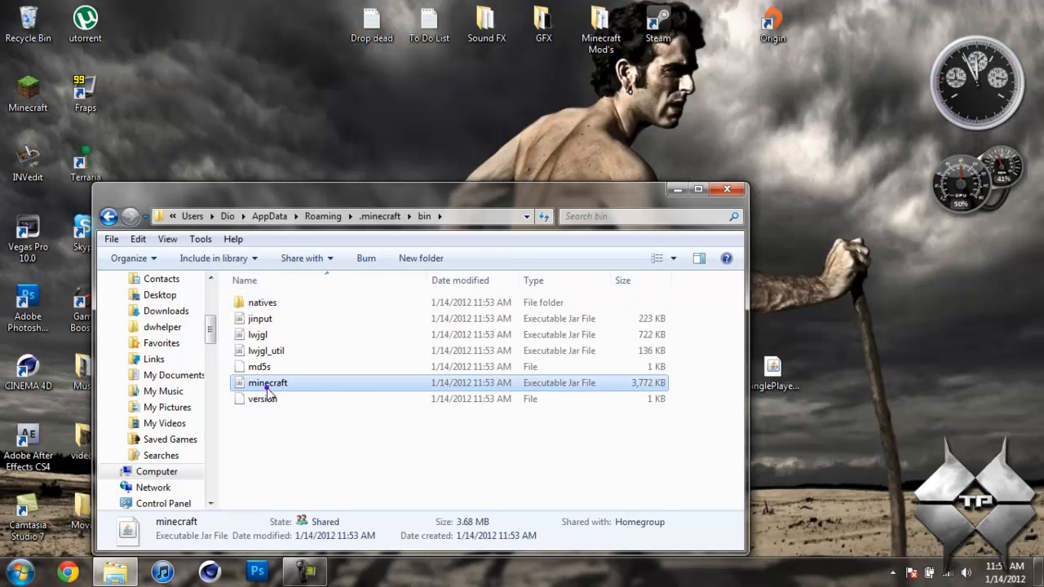
right_click(267, 382)
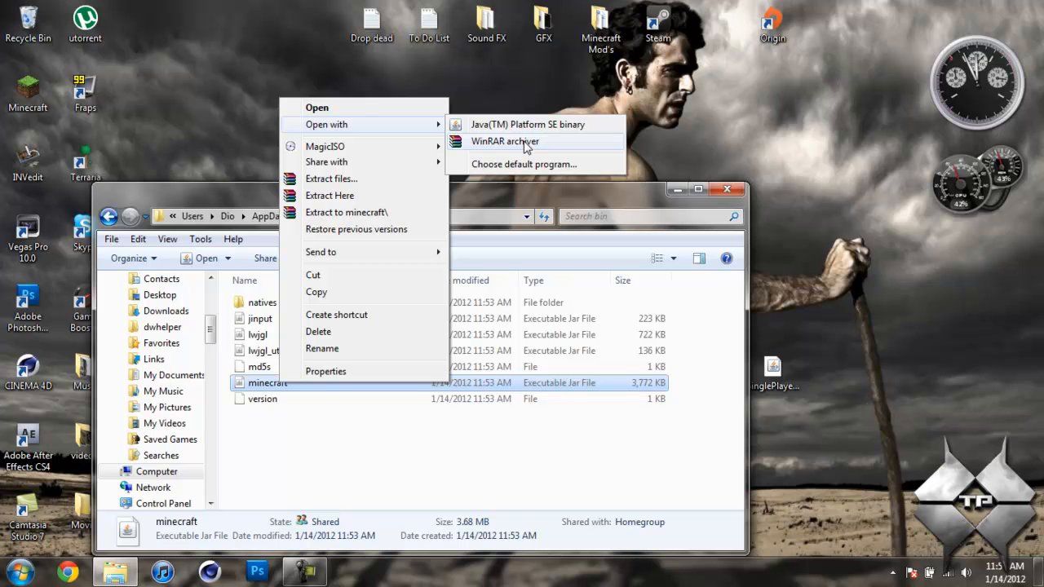
Open minecraft.jar in WinRAR archiver to list its folders and class files.
click(504, 140)
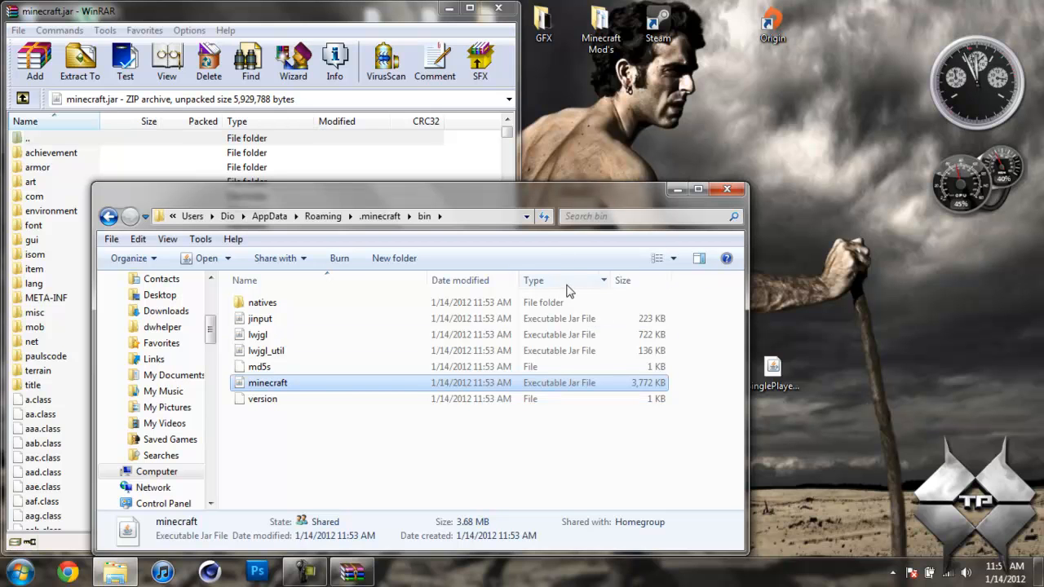
mouse_move(584, 280)
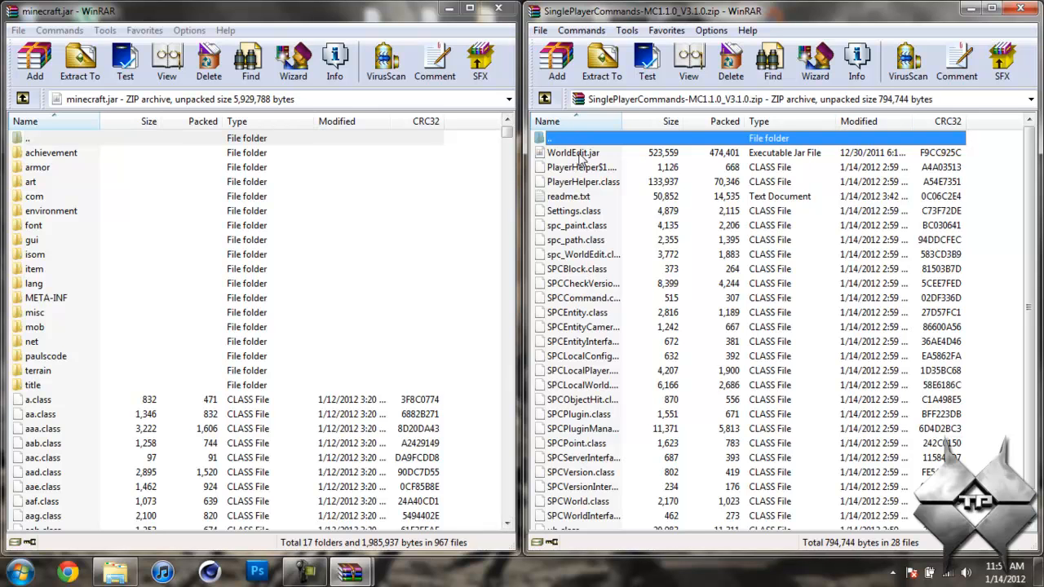
mouse_move(604, 199)
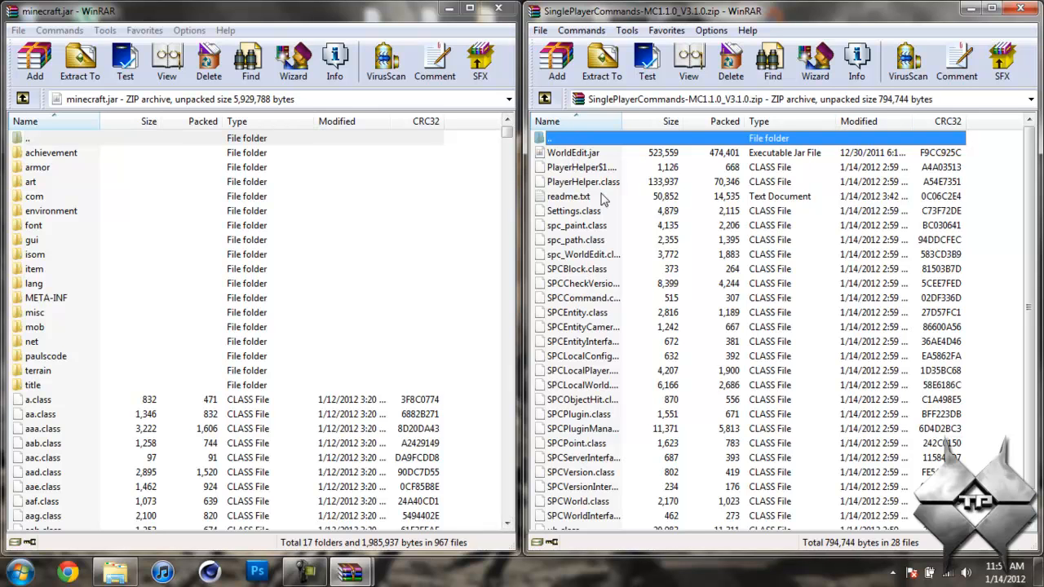
mouse_move(297, 255)
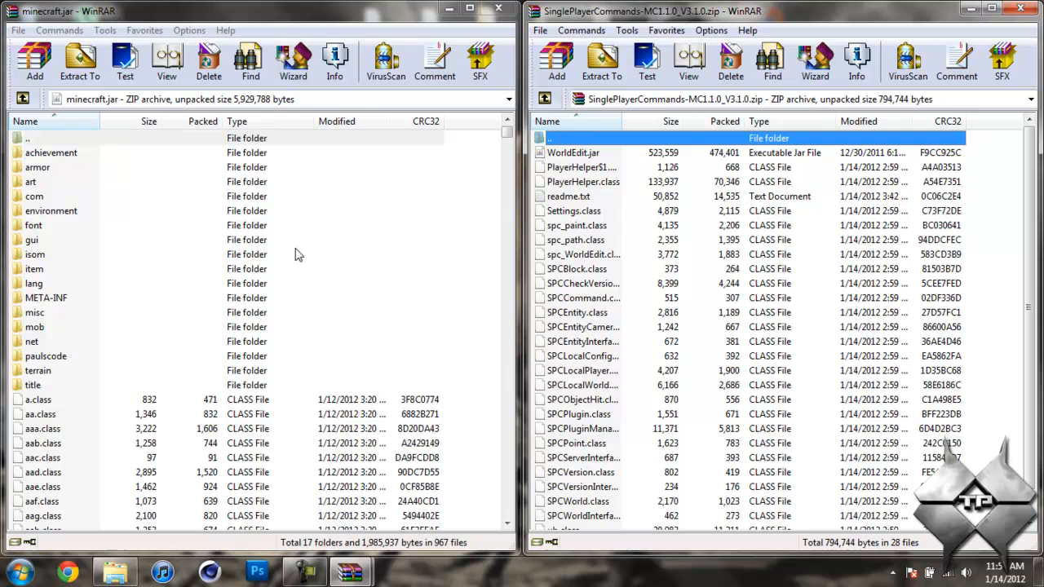
mouse_move(606, 177)
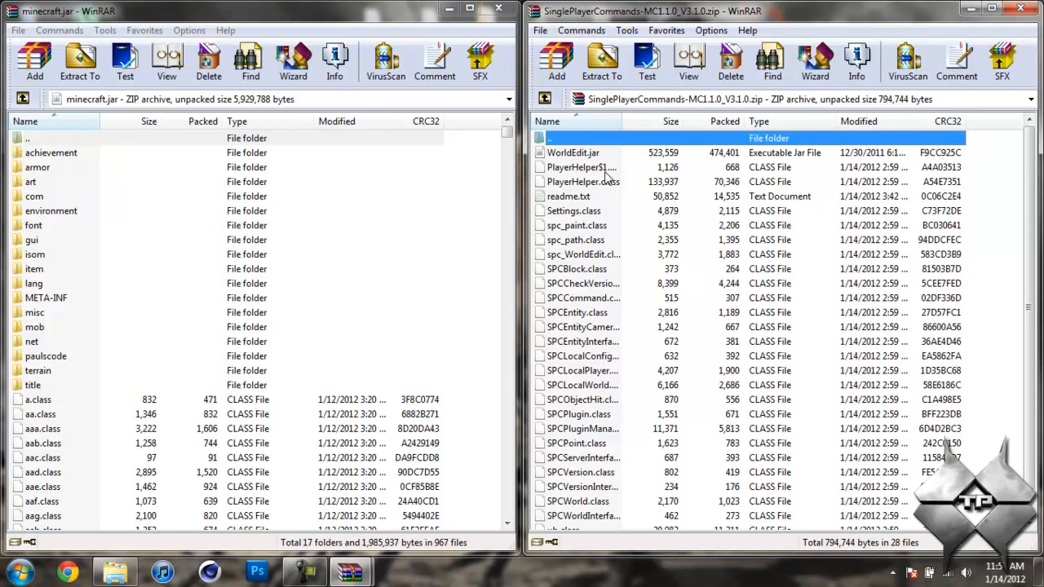
Copy the two PlayerHelper class files from the mod zip into minecraft.jar.
click(580, 166)
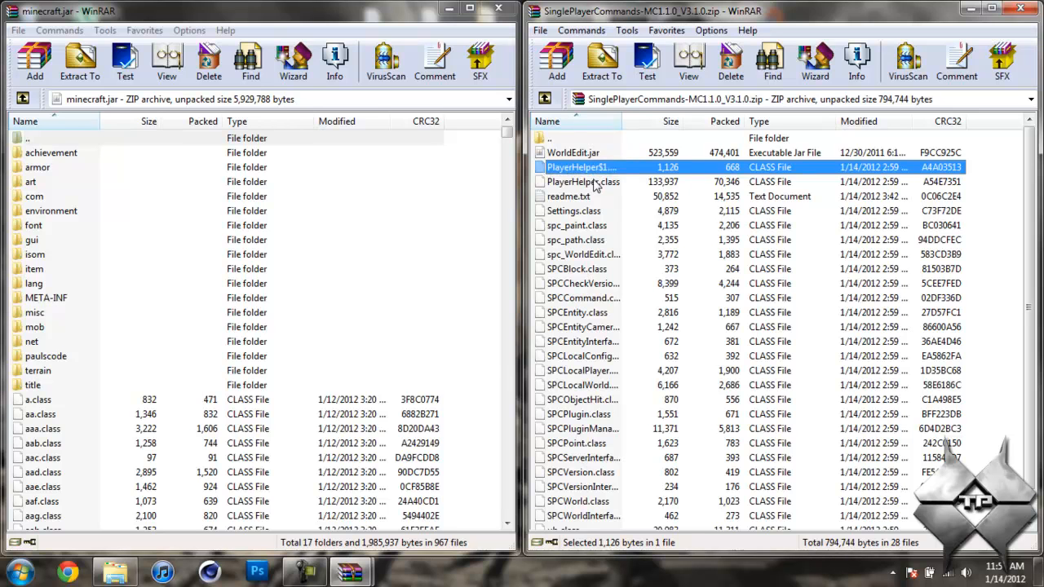
click(584, 181)
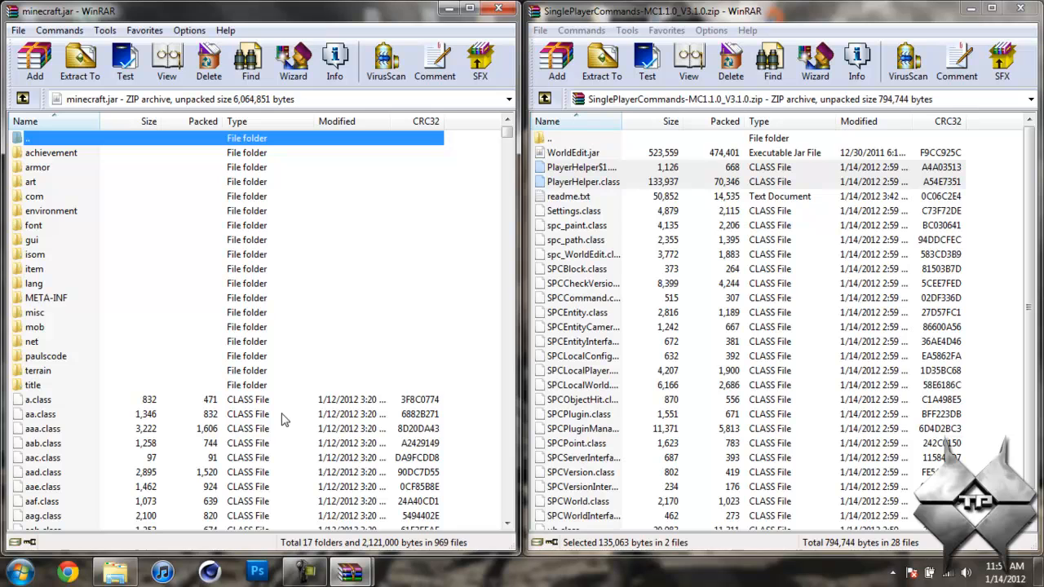
Copy Settings.class through the last class file into minecraft.jar, bringing it to 992 files.
click(575, 210)
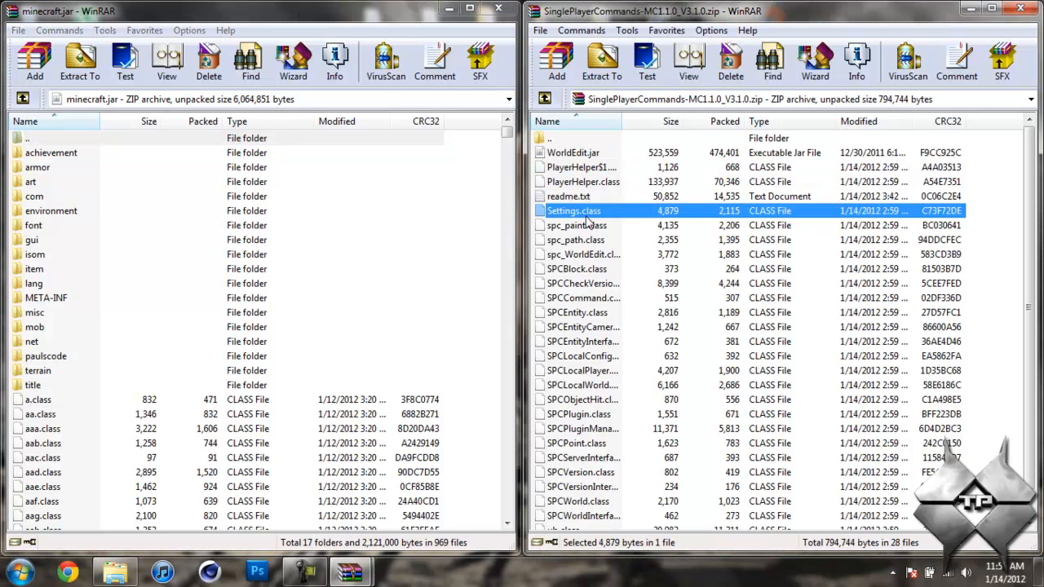
mouse_move(944, 231)
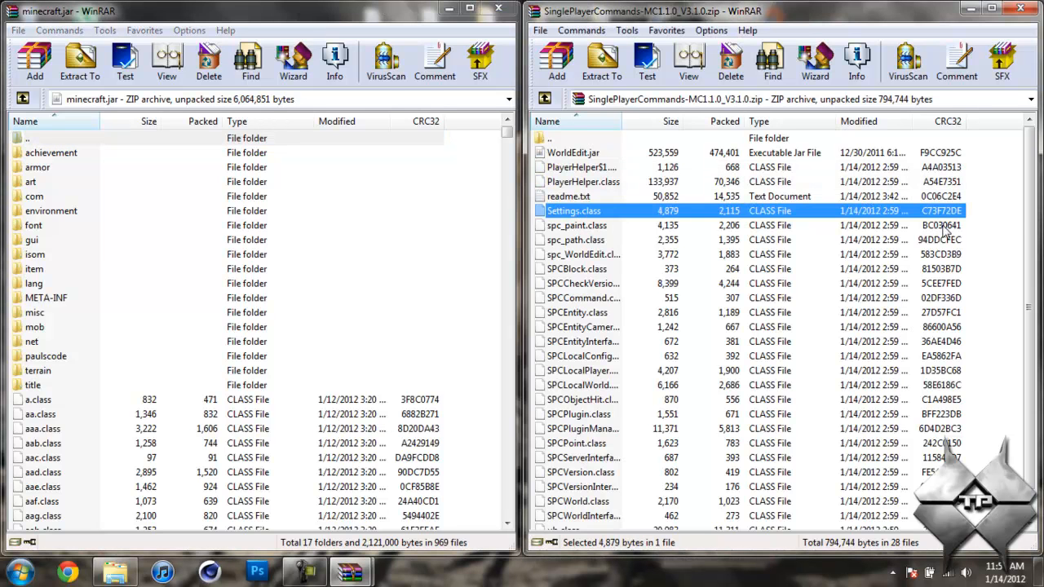
scroll(down, 3)
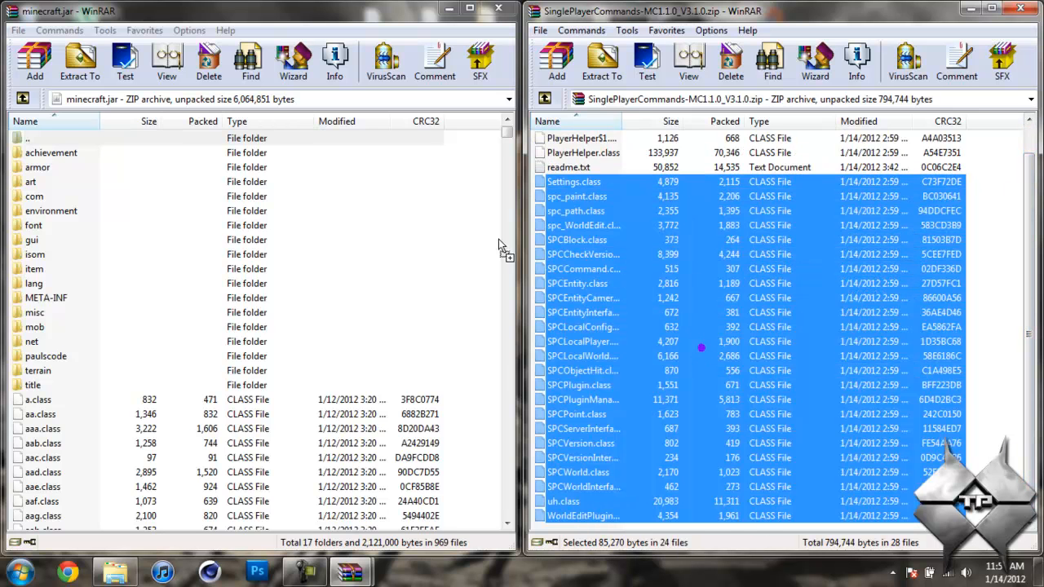
click(34, 62)
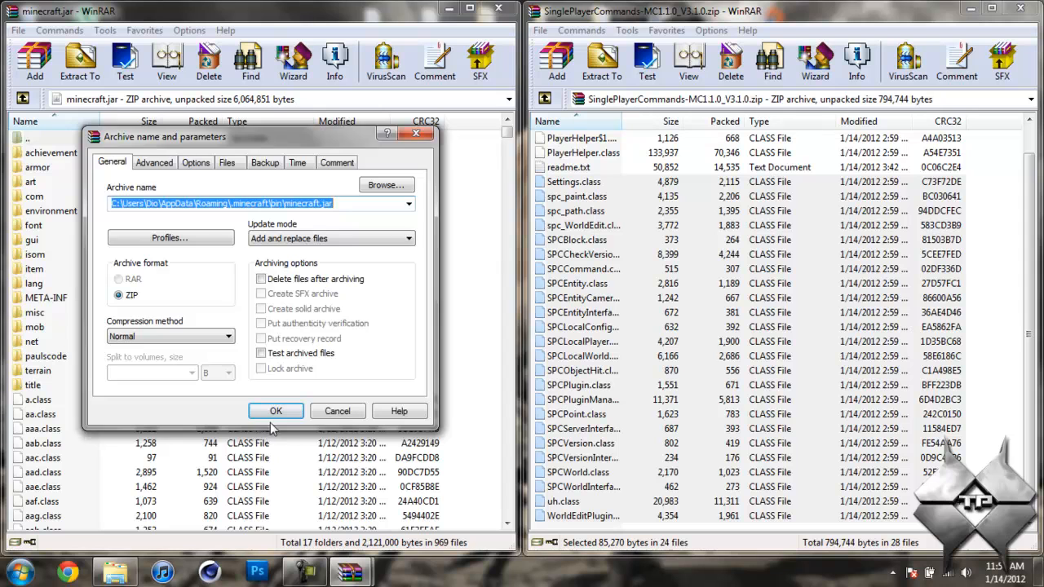
click(276, 411)
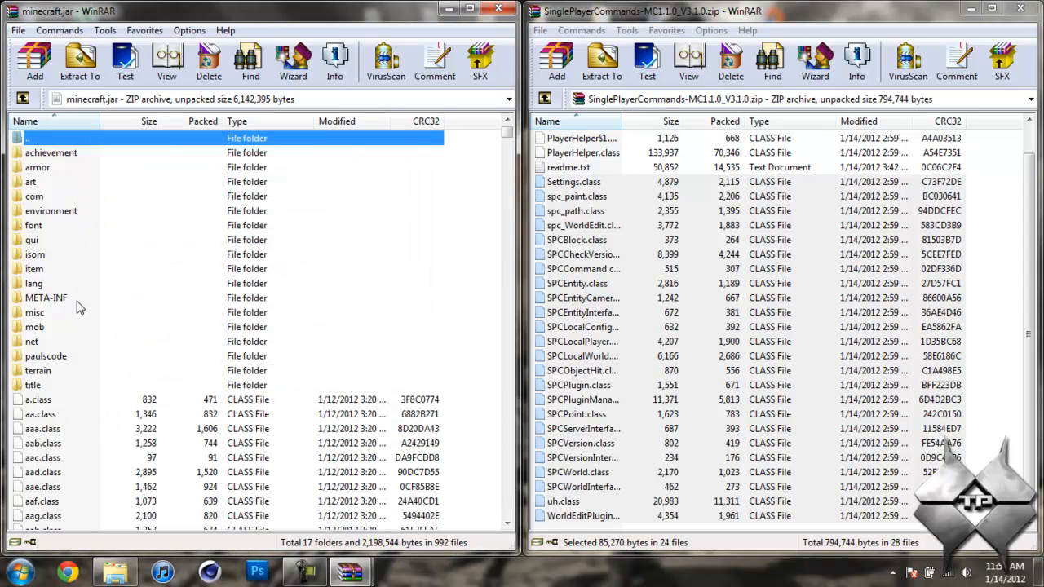
mouse_move(73, 306)
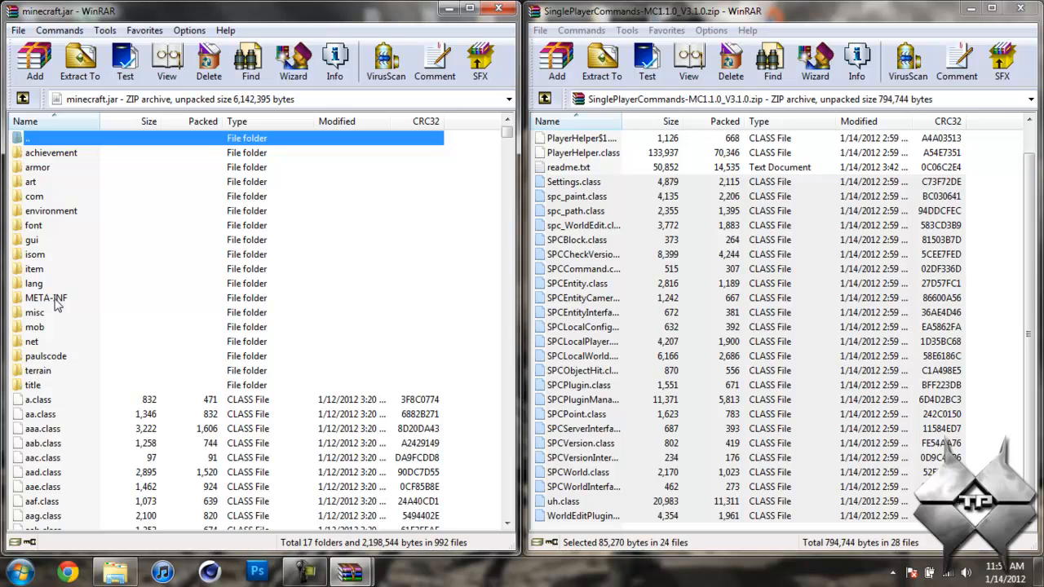
Delete the META-INF folder from minecraft.jar, leaving 16 folders with the mod classes.
click(46, 297)
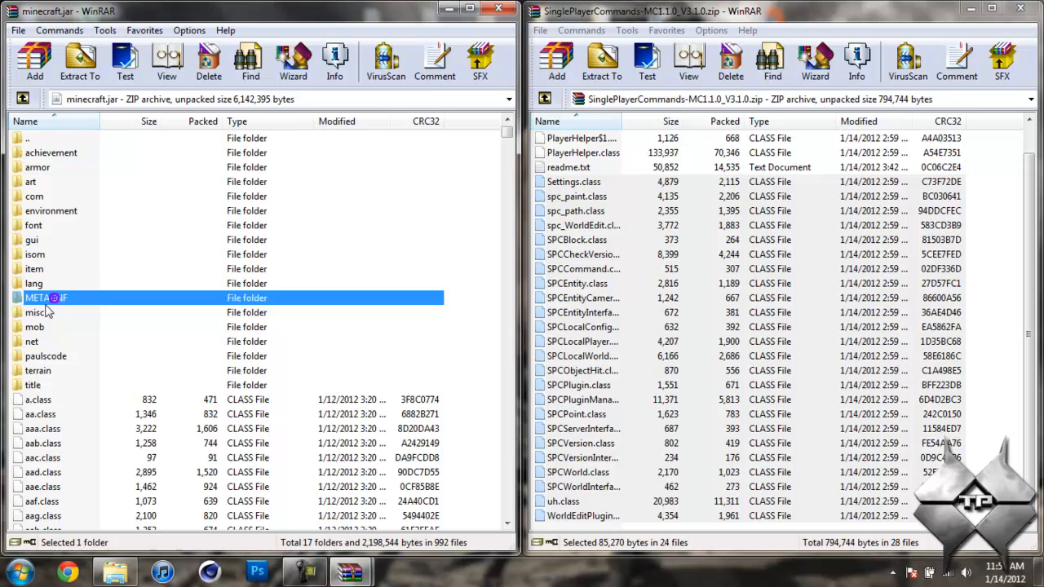
right_click(46, 297)
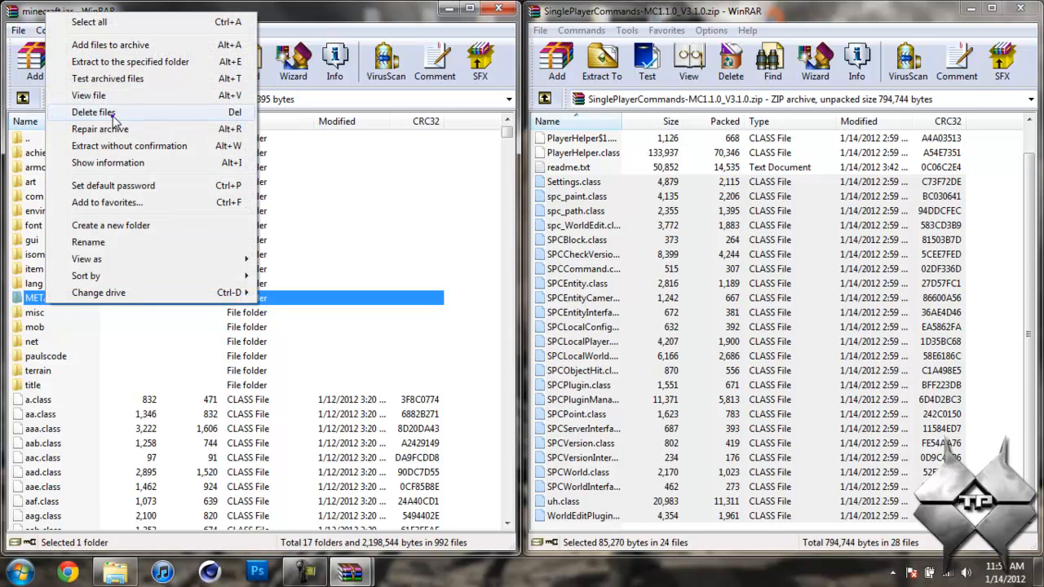
click(93, 111)
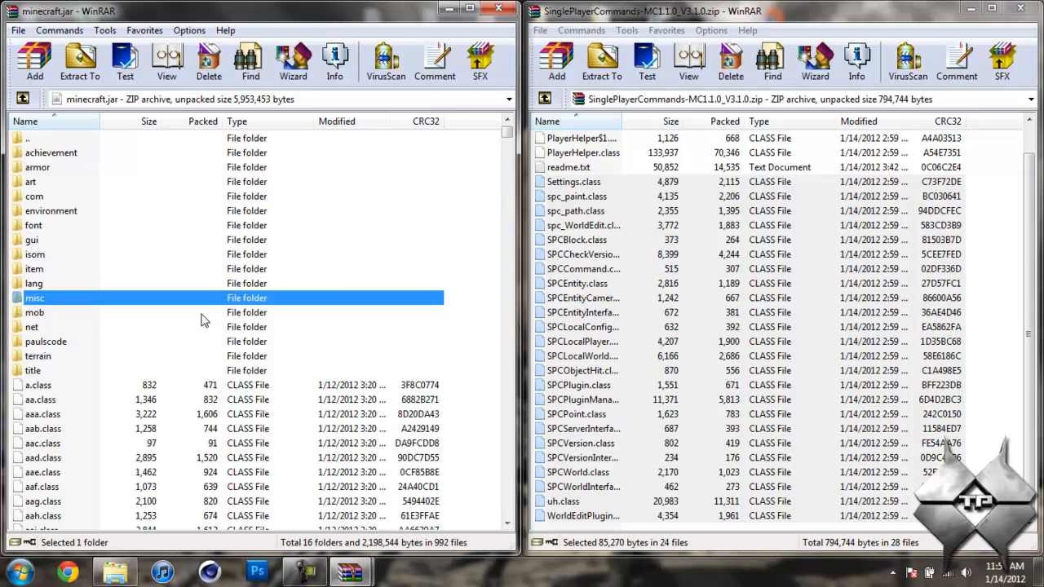
mouse_move(215, 303)
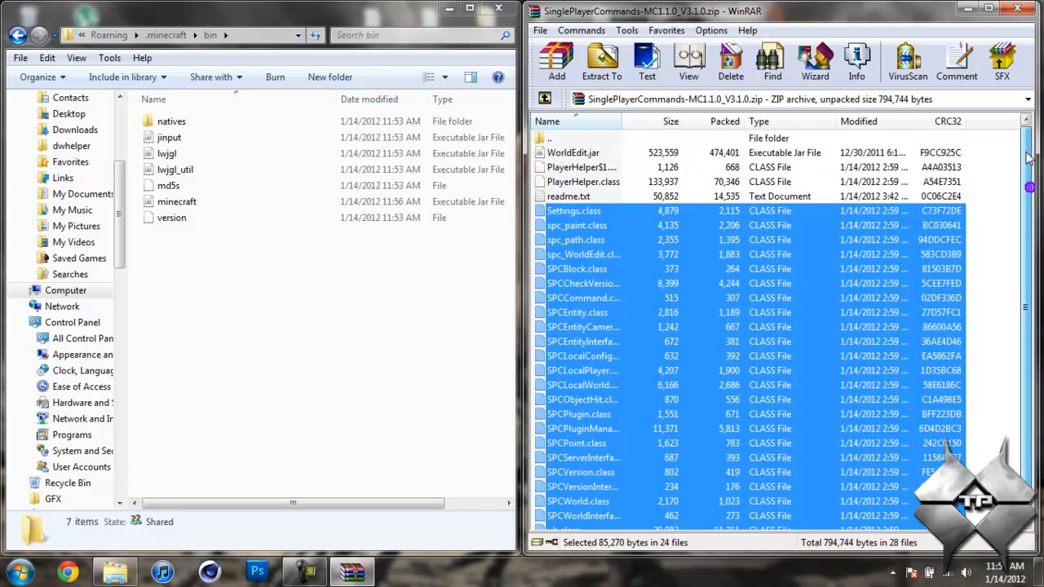
Close the minecraft.jar archive, the mod zip and the bin folder, leaving the desktop.
click(574, 153)
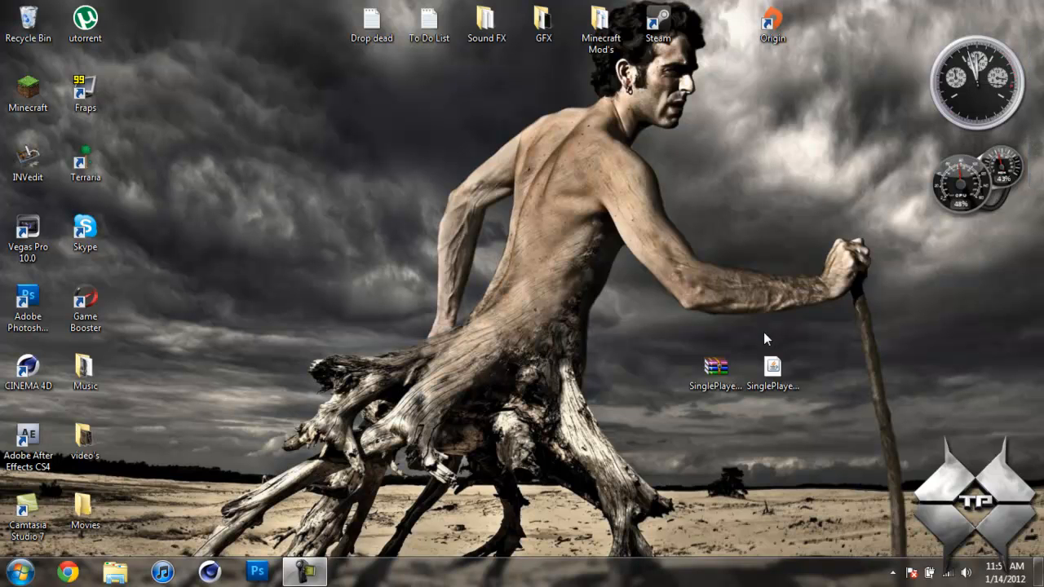
mouse_move(375, 557)
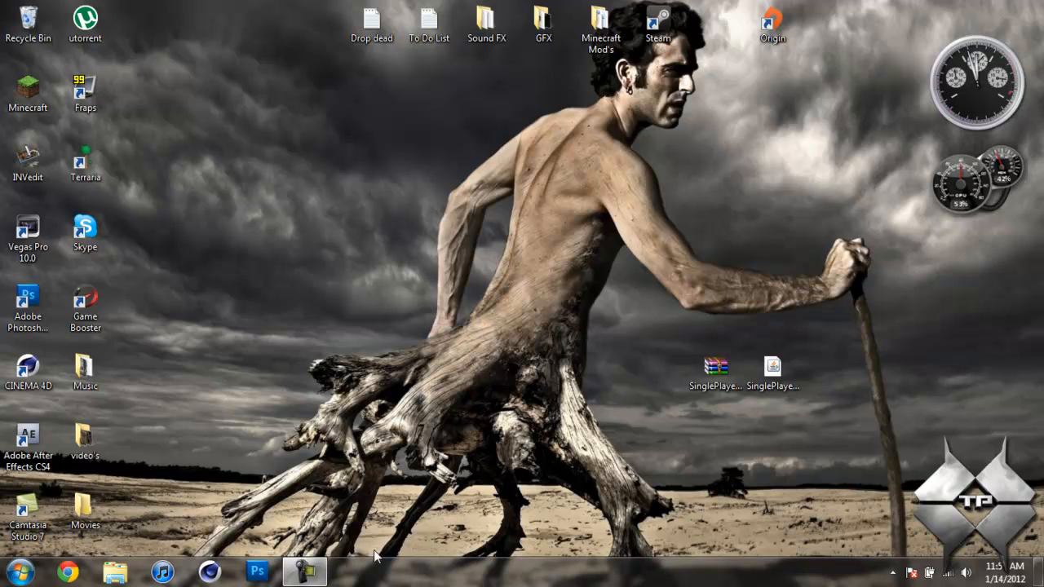